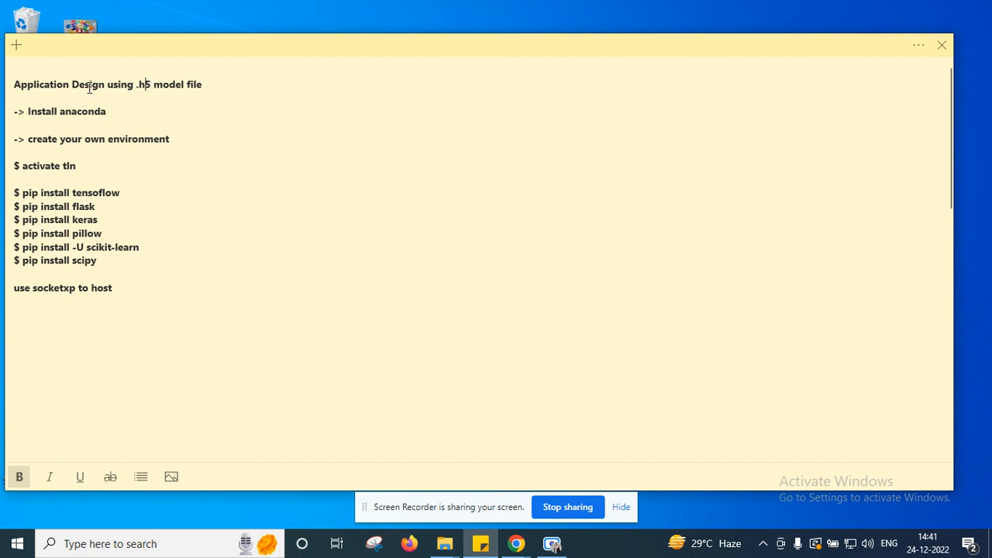
Highlight the note's title, the 'activate tln' step and the pip install lines.
triple_click(108, 84)
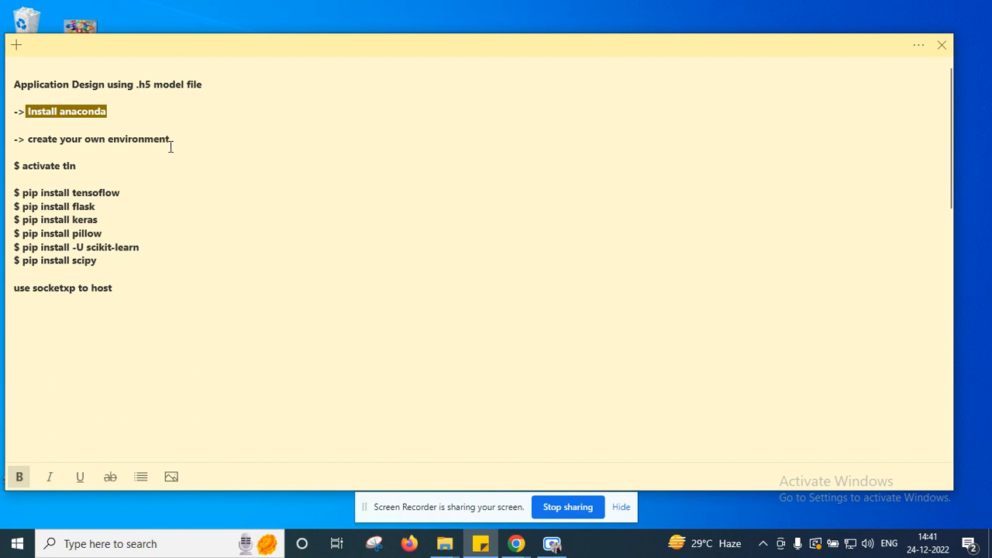
click(171, 138)
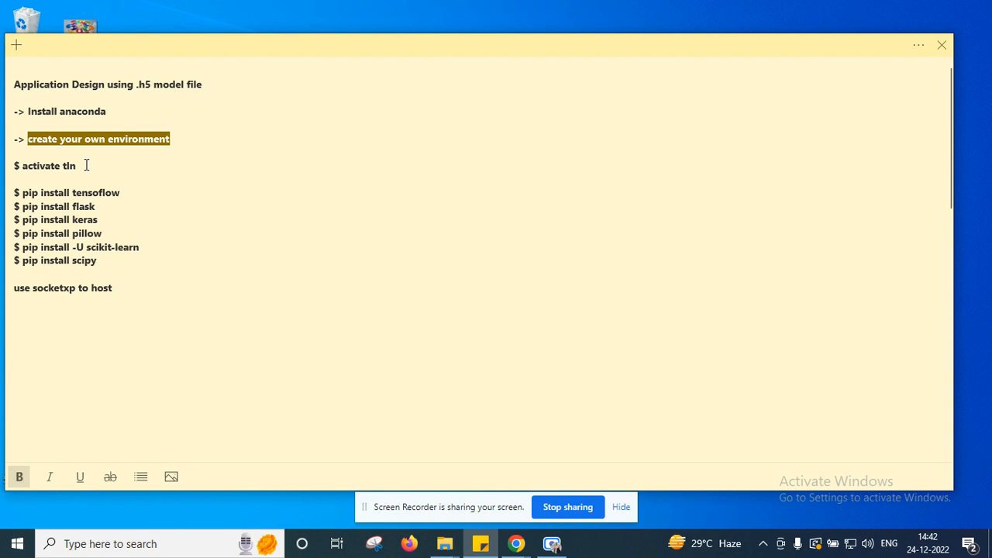
double_click(43, 165)
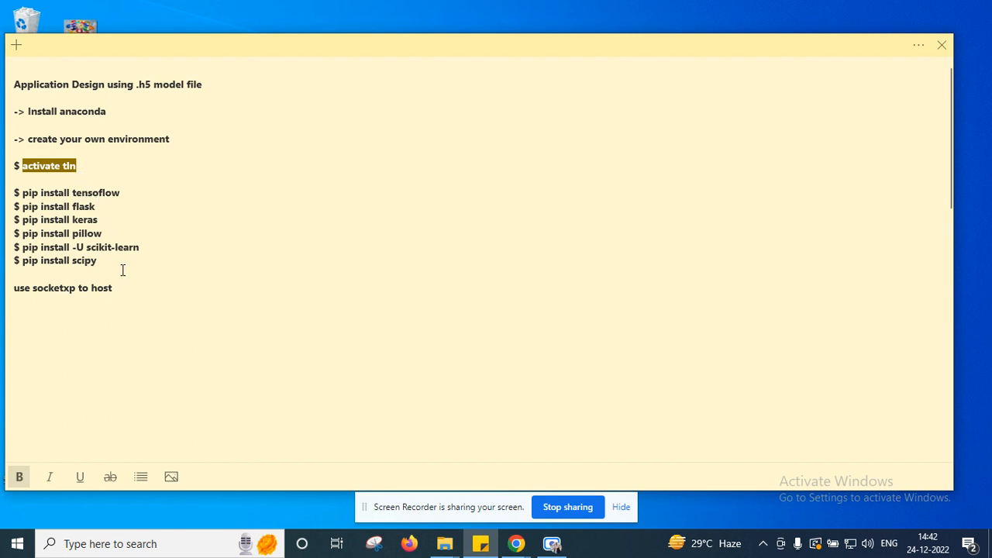
drag(14, 192, 99, 260)
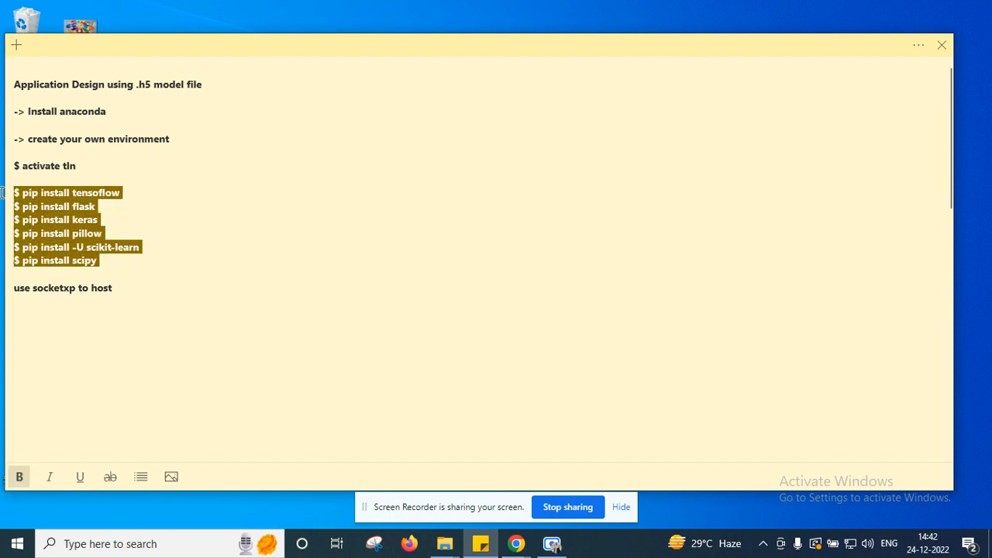
click(112, 287)
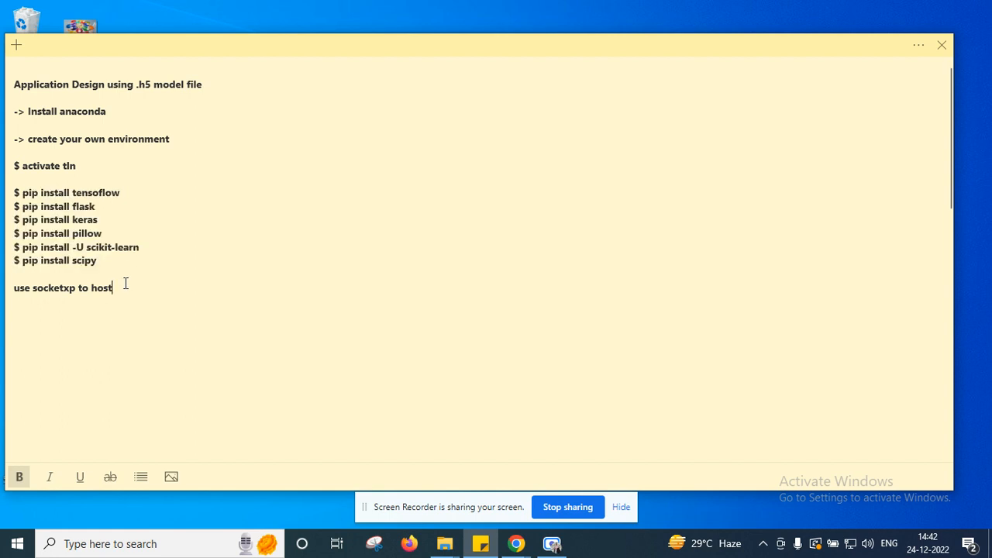
mouse_move(153, 365)
text(a)
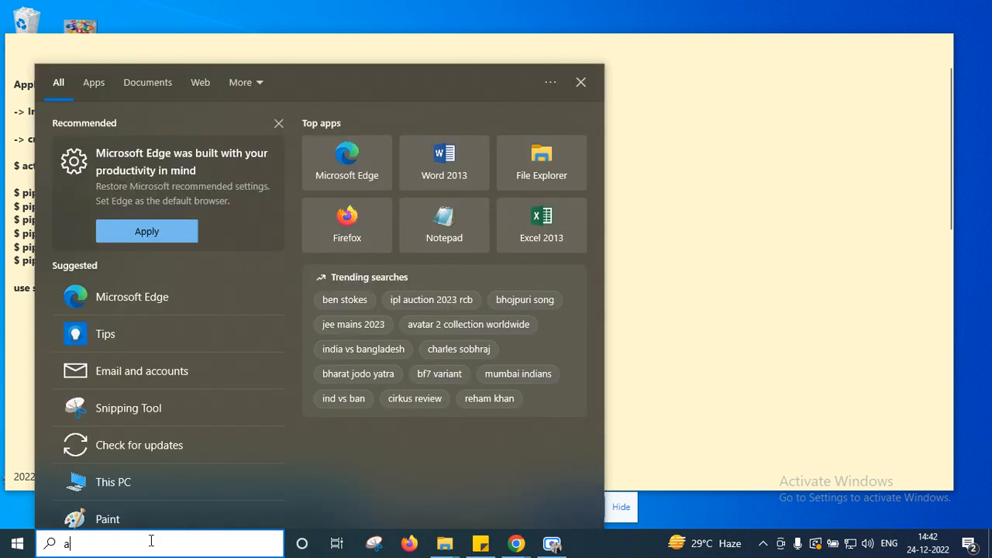
Search for Anaconda and launch Anaconda Prompt as administrator.
text(nacon)
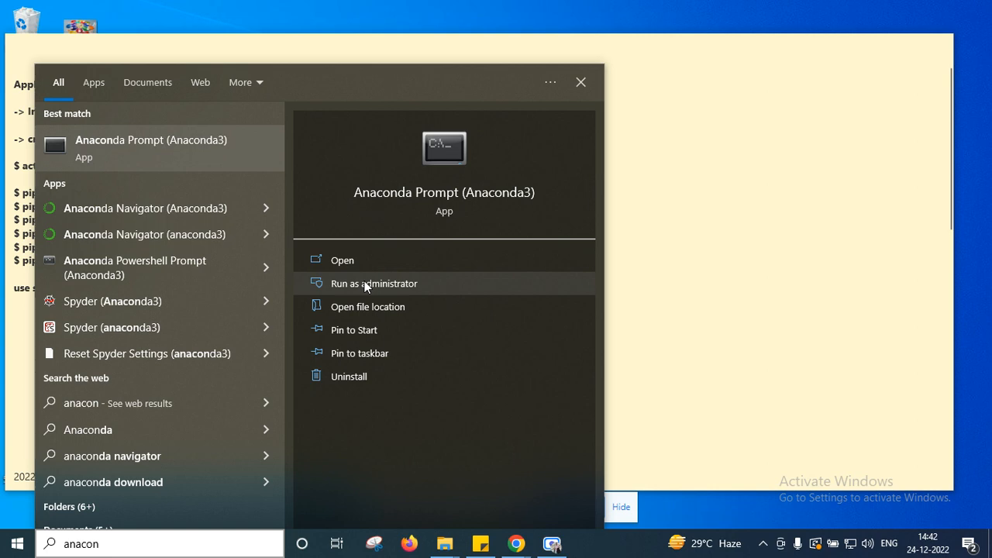
mouse_move(417, 371)
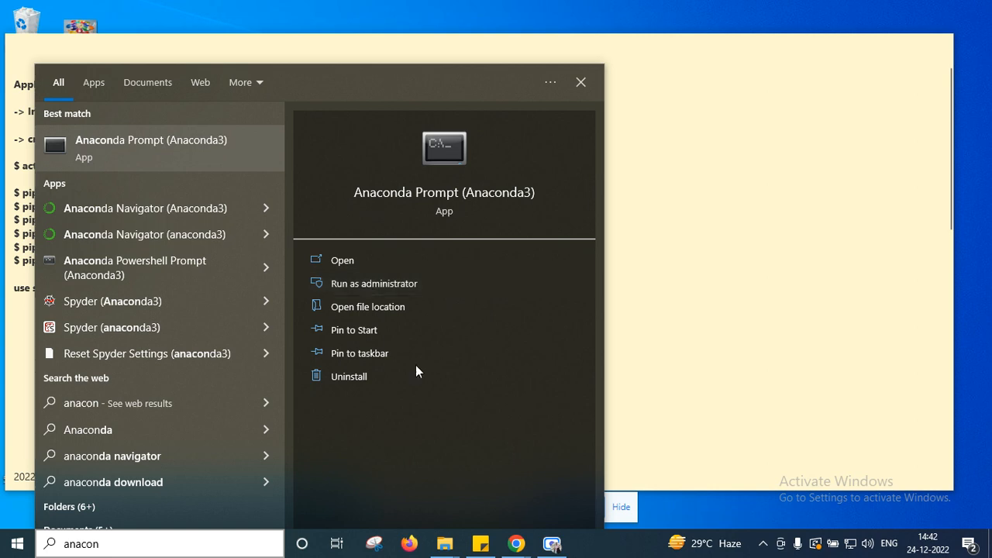
click(342, 259)
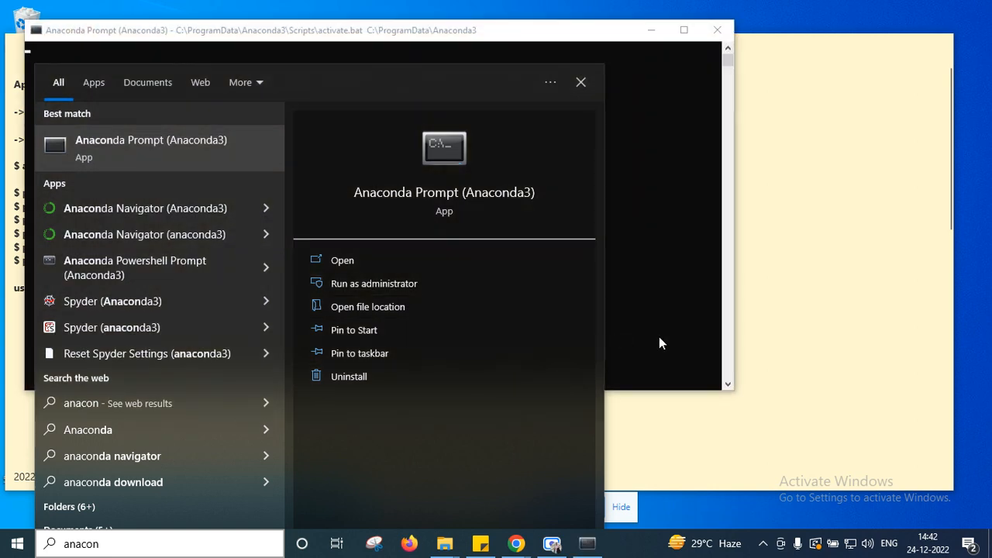
click(373, 283)
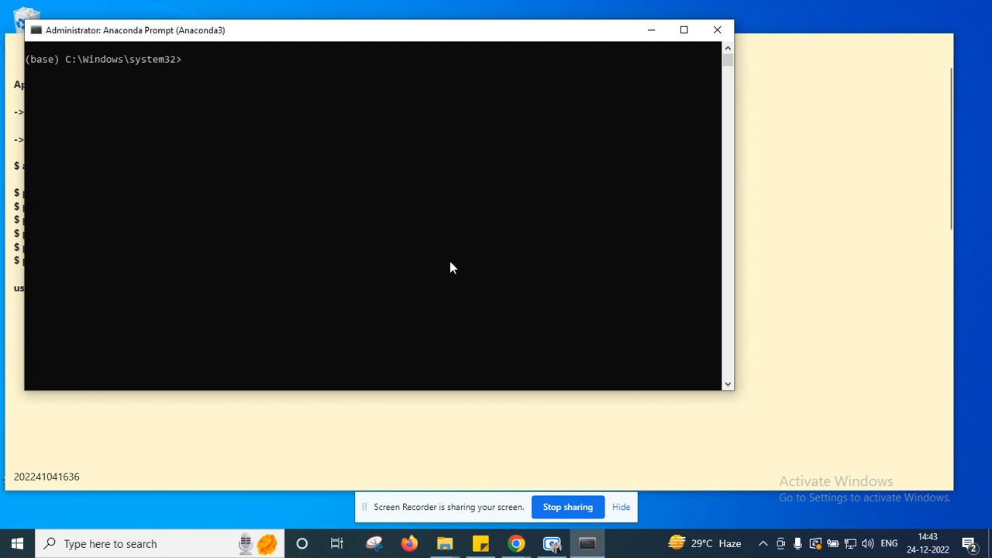
mouse_move(41, 69)
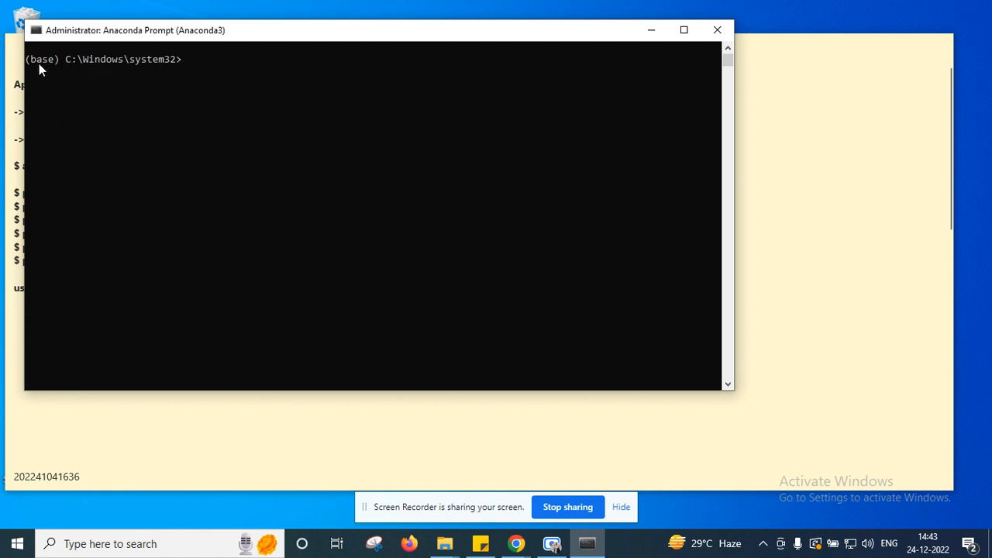
mouse_move(52, 70)
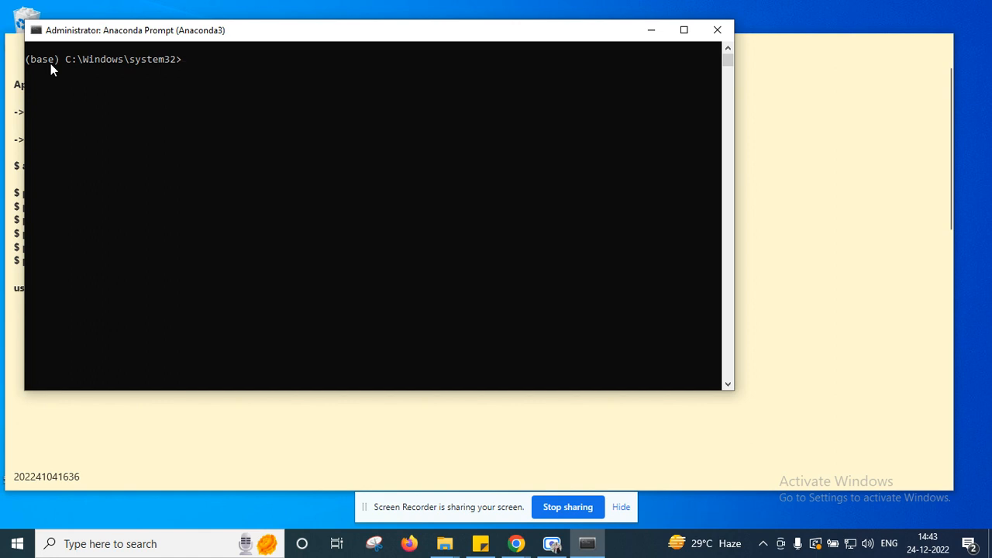
Run 'activate tln' so the prompt changes from base to tln.
text(acti)
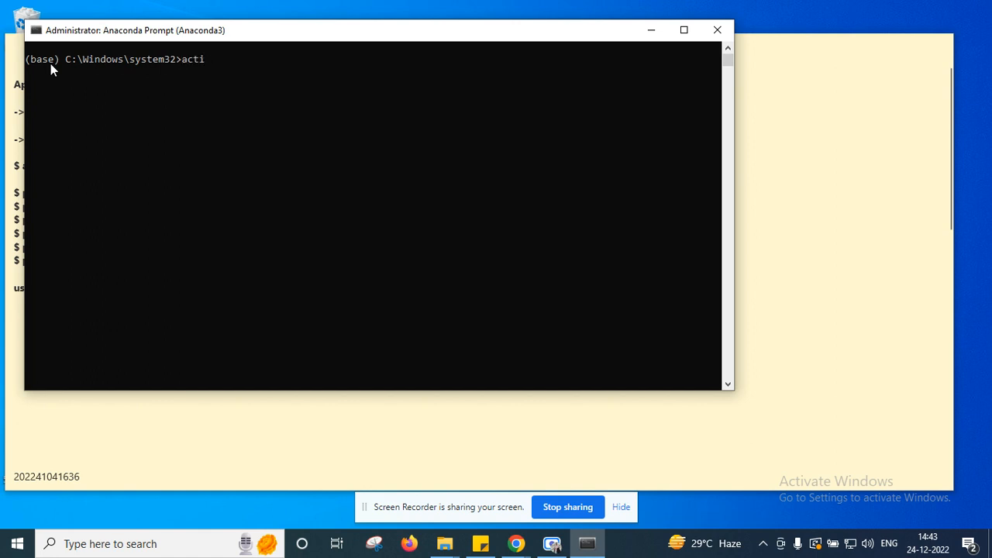
text(vate tl)
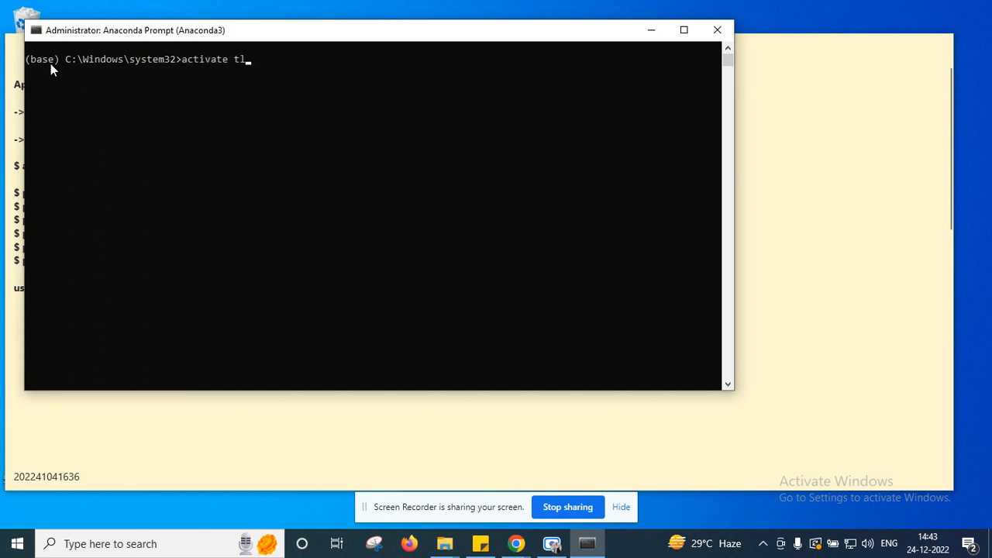
text(n)
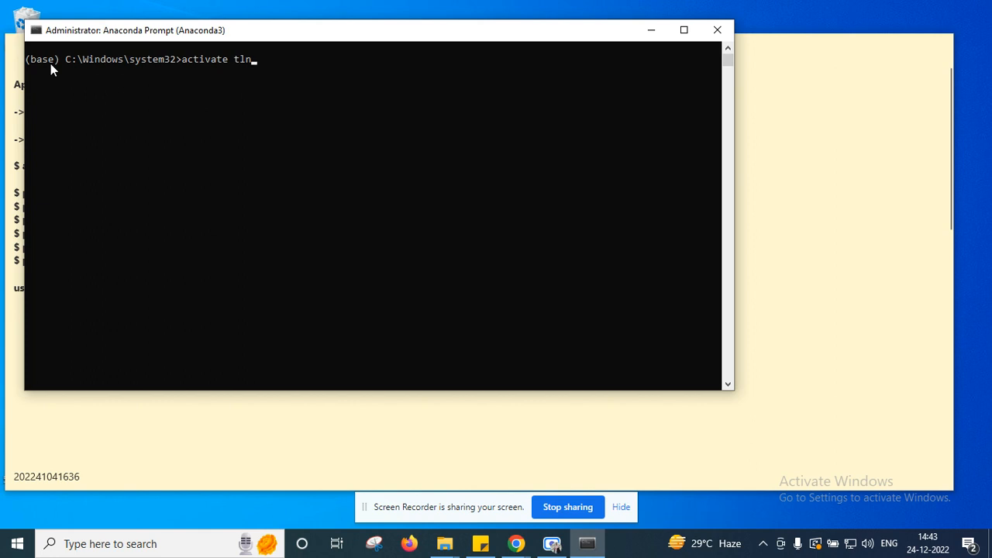
key(enter)
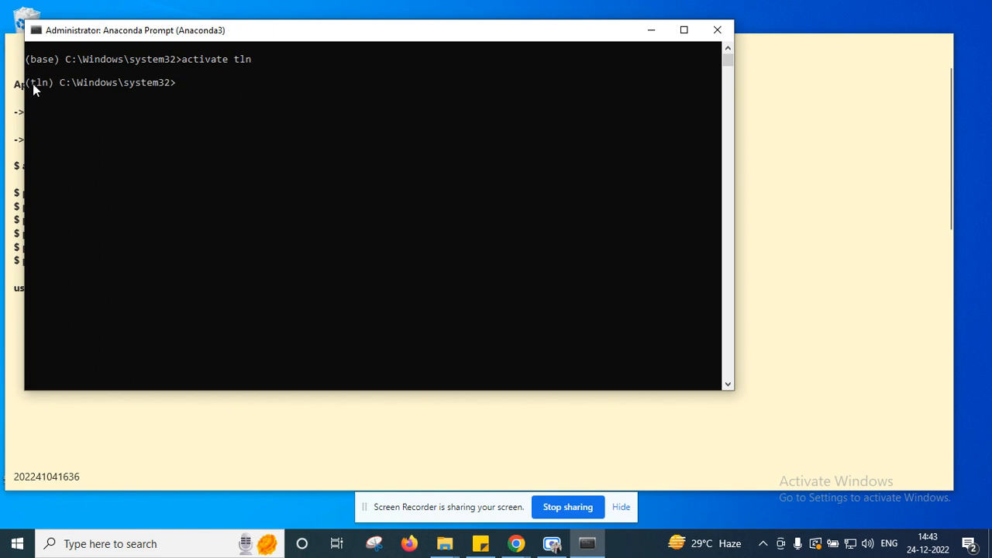
mouse_move(40, 91)
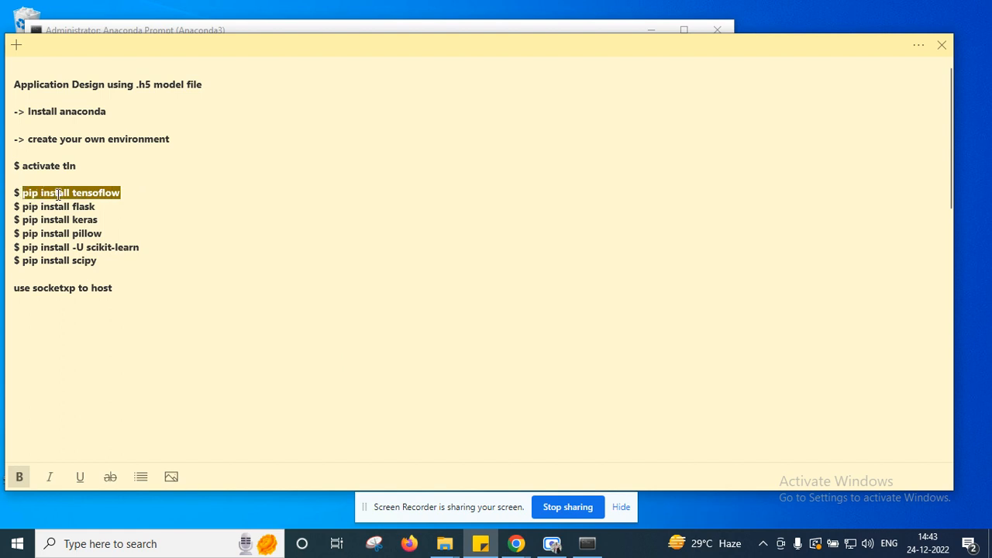
right_click(70, 193)
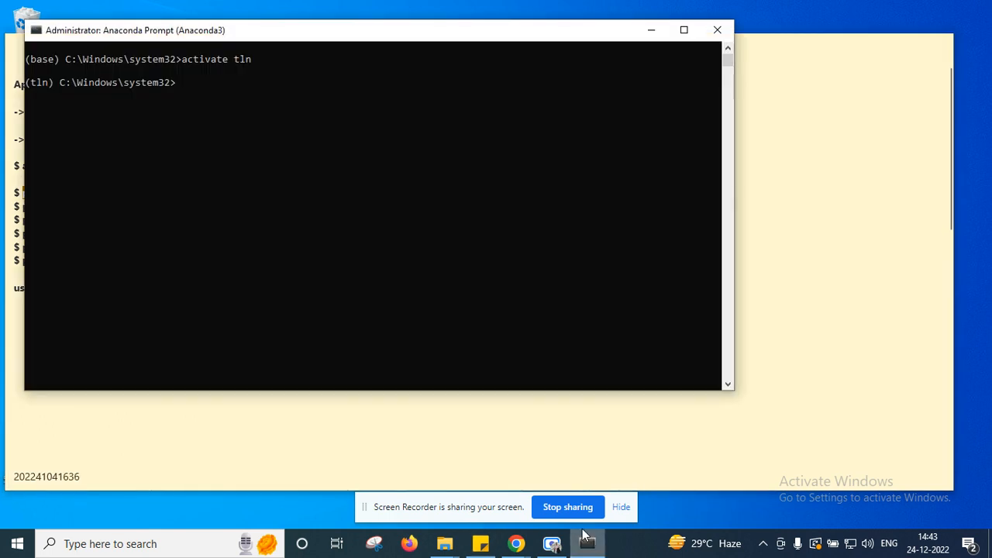
text(pip install tensoflow)
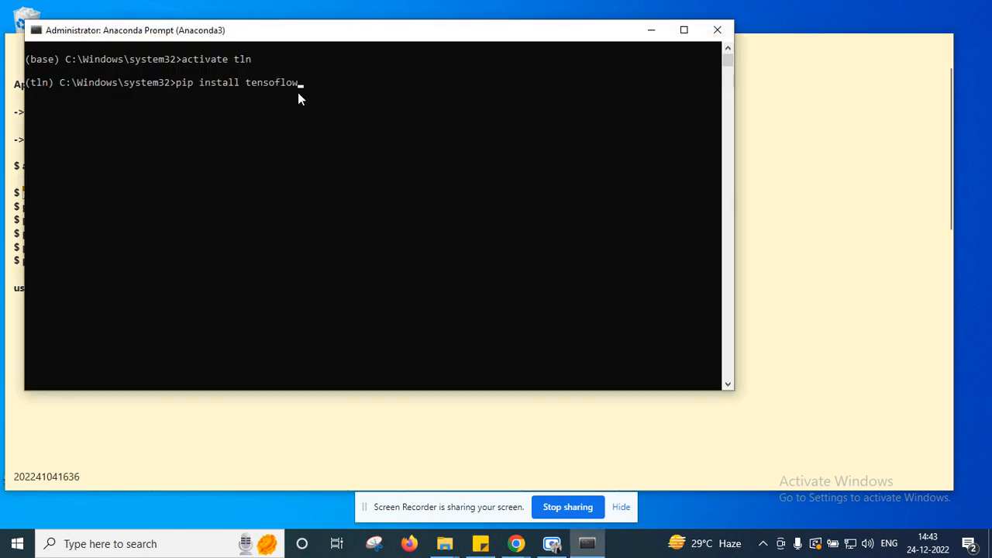
mouse_move(278, 102)
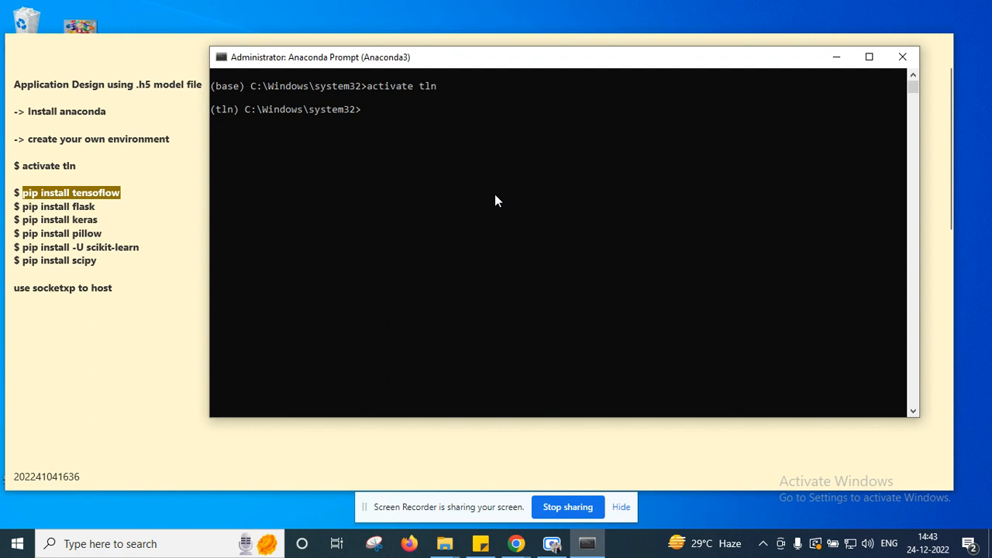
click(497, 194)
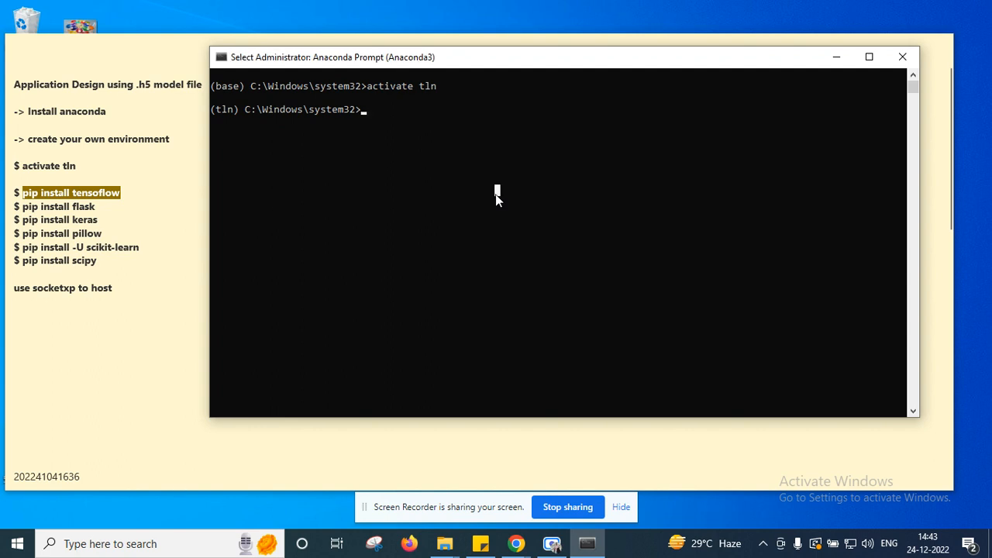
mouse_move(200, 65)
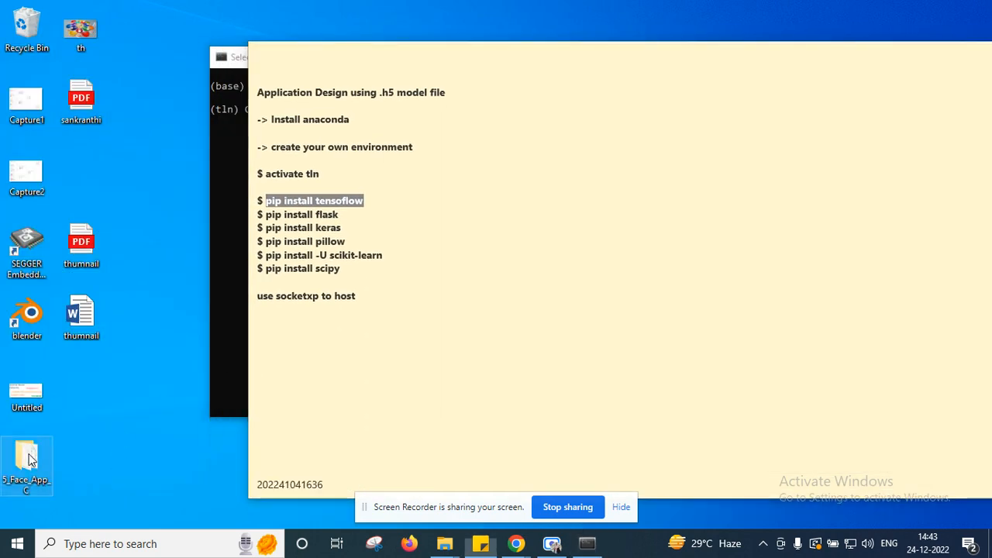
Open 5_Face_App_C > Python_Files and select the model_inception.h5 file.
double_click(26, 457)
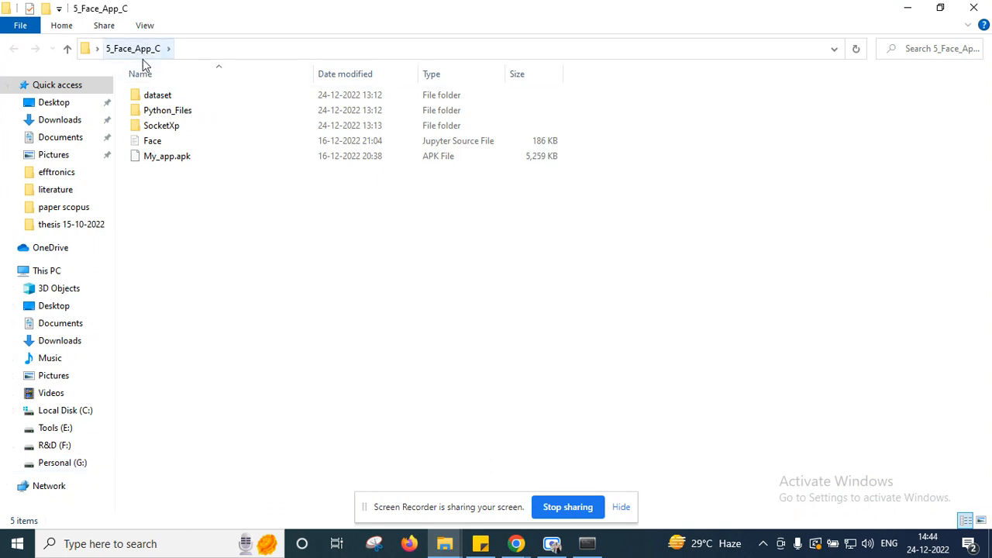
click(168, 109)
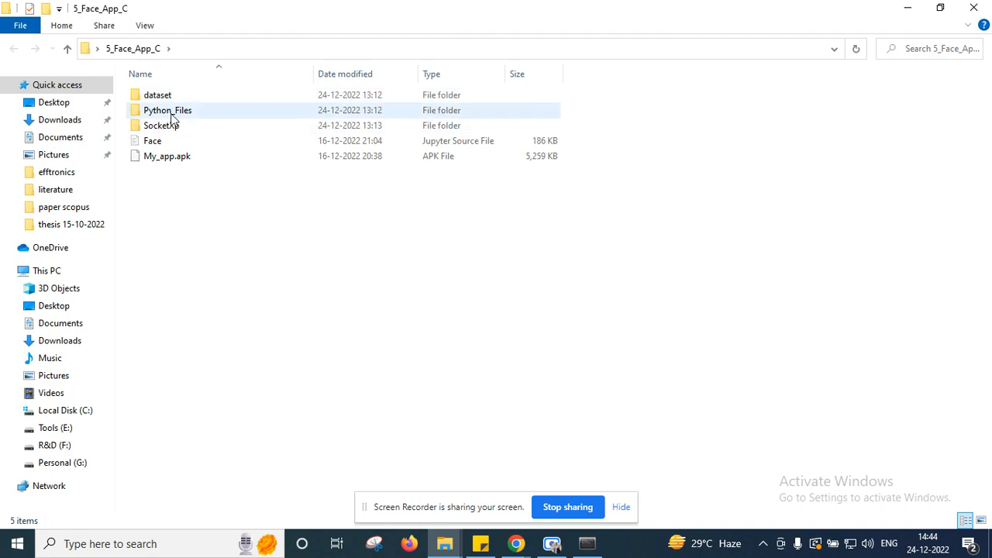
click(168, 110)
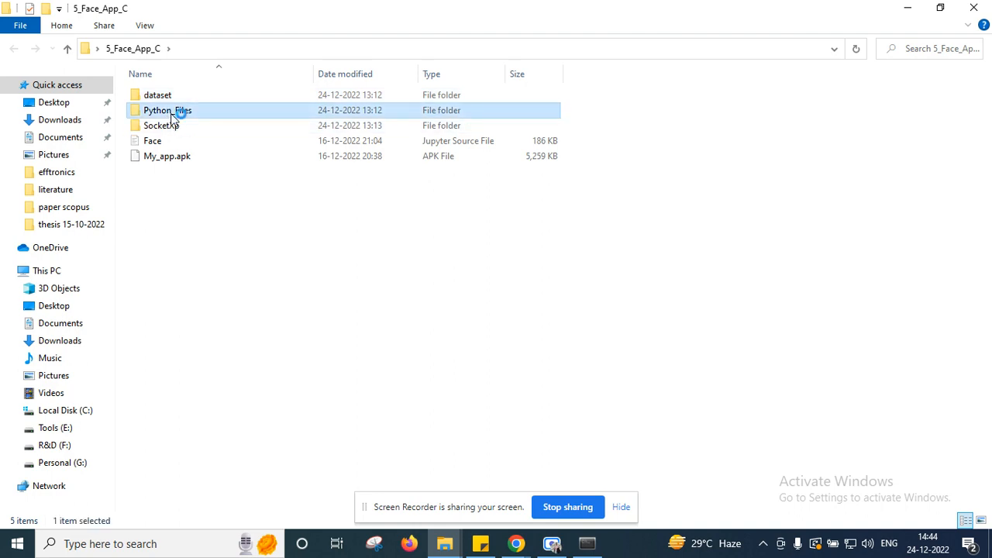
double_click(167, 110)
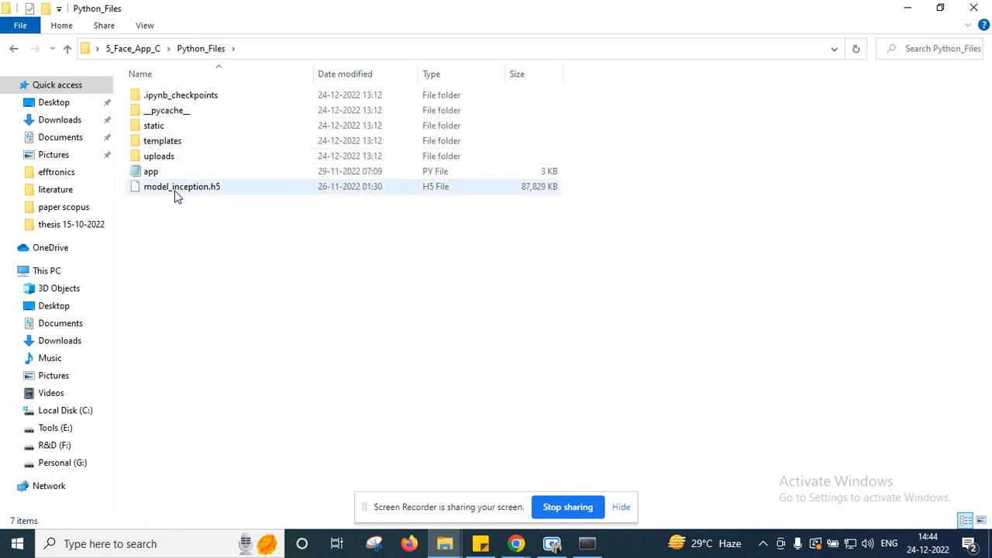
mouse_move(181, 186)
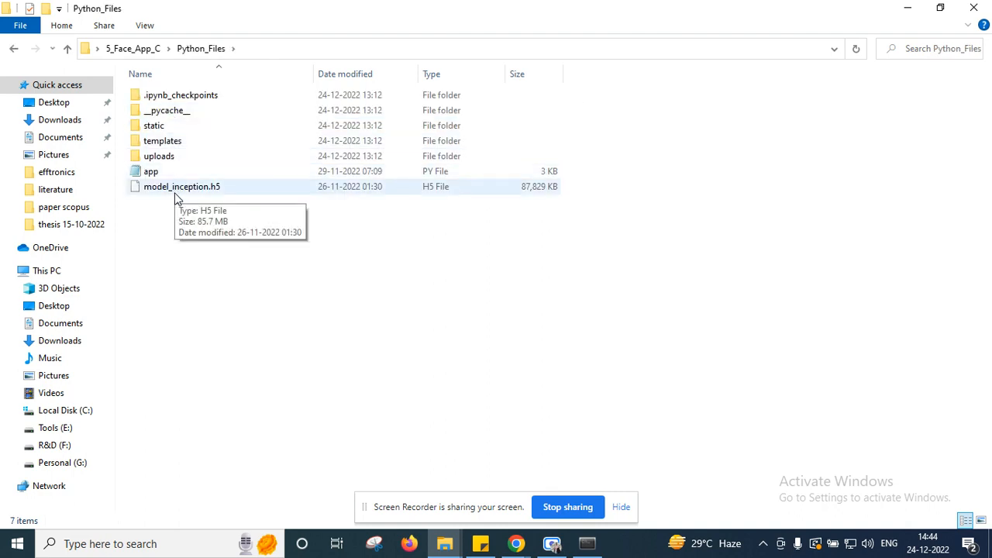
click(182, 186)
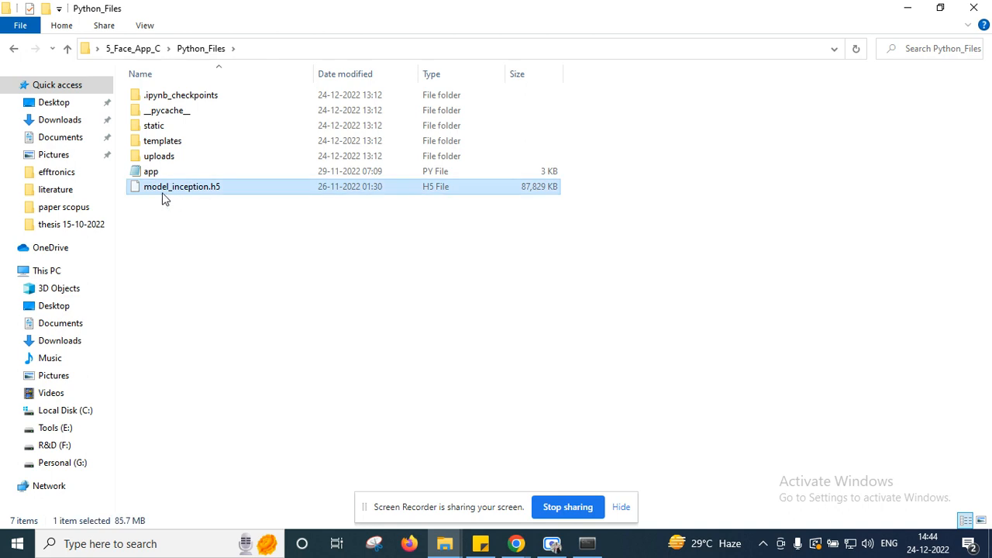
mouse_move(209, 201)
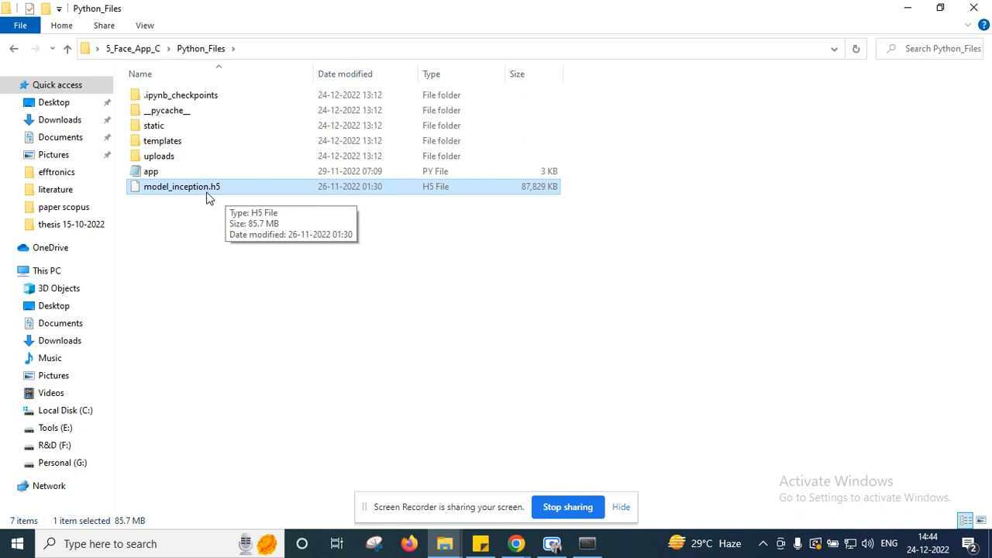
Look inside the templates folder, then open the uploads folder of face photos.
click(151, 172)
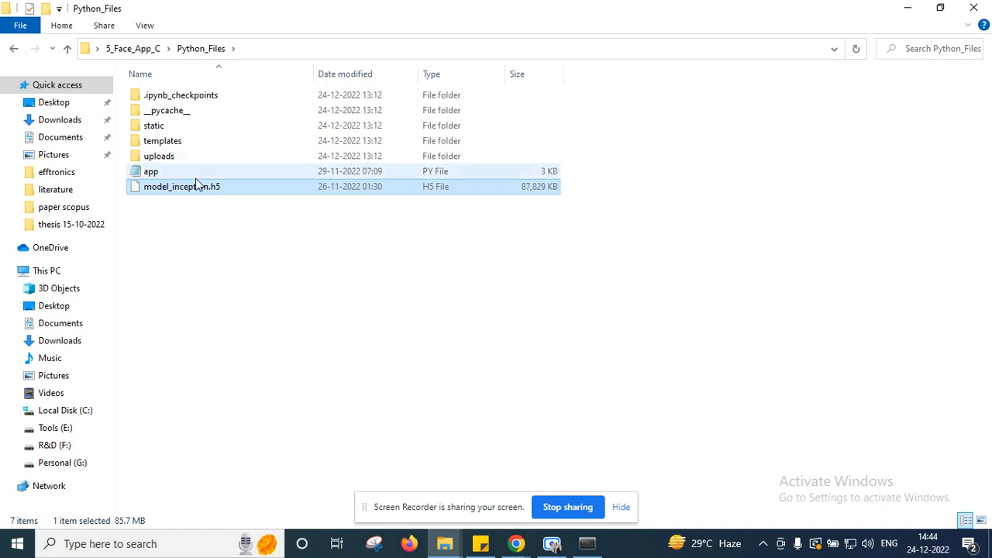
double_click(162, 140)
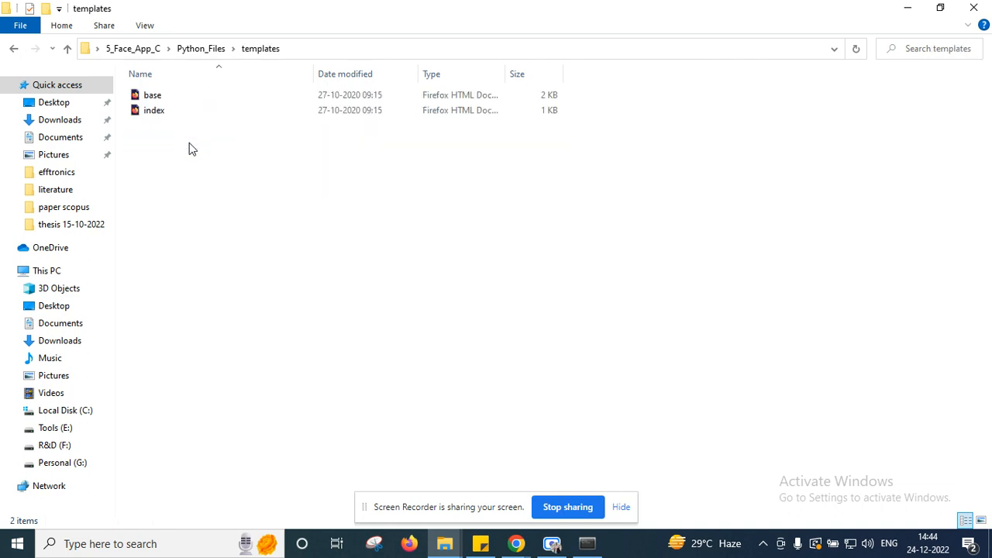
click(152, 94)
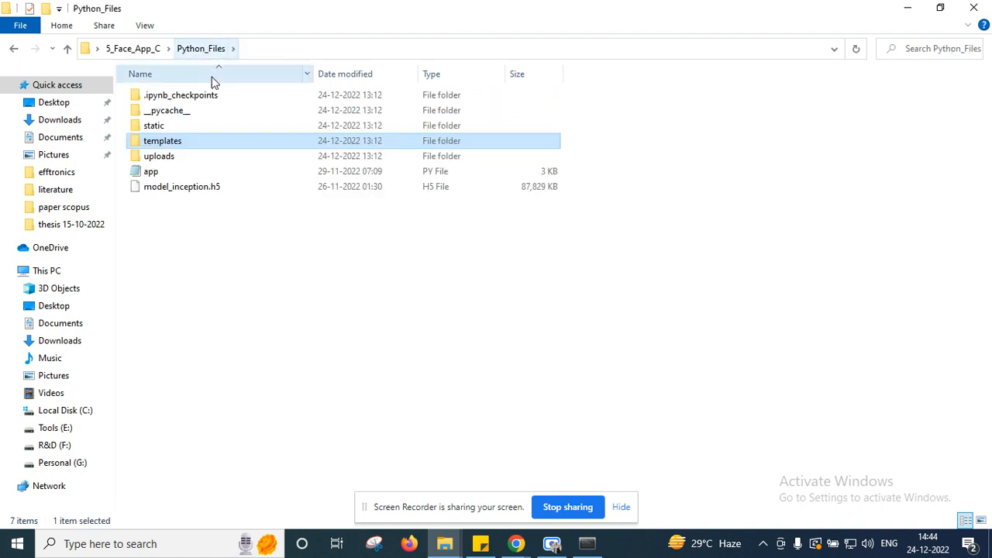
click(159, 156)
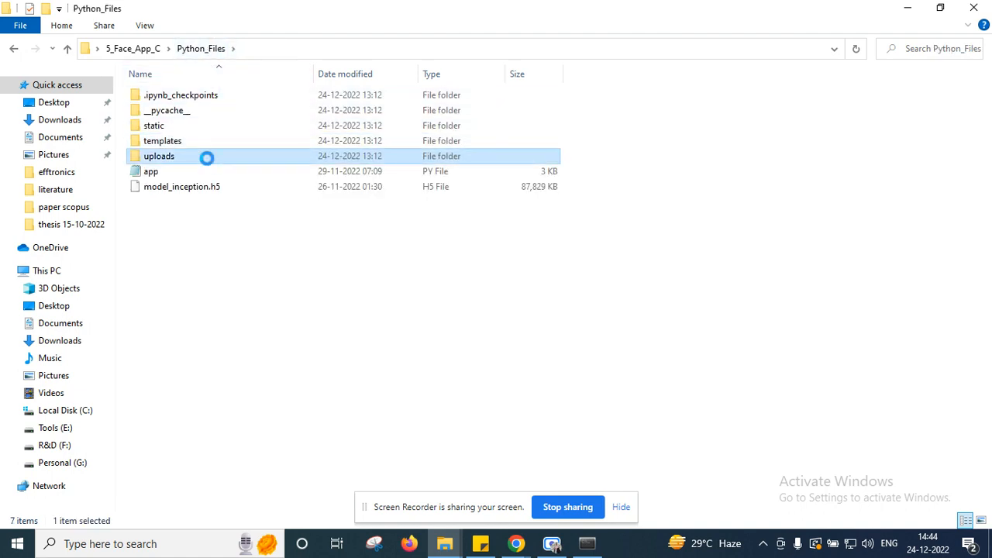
double_click(158, 156)
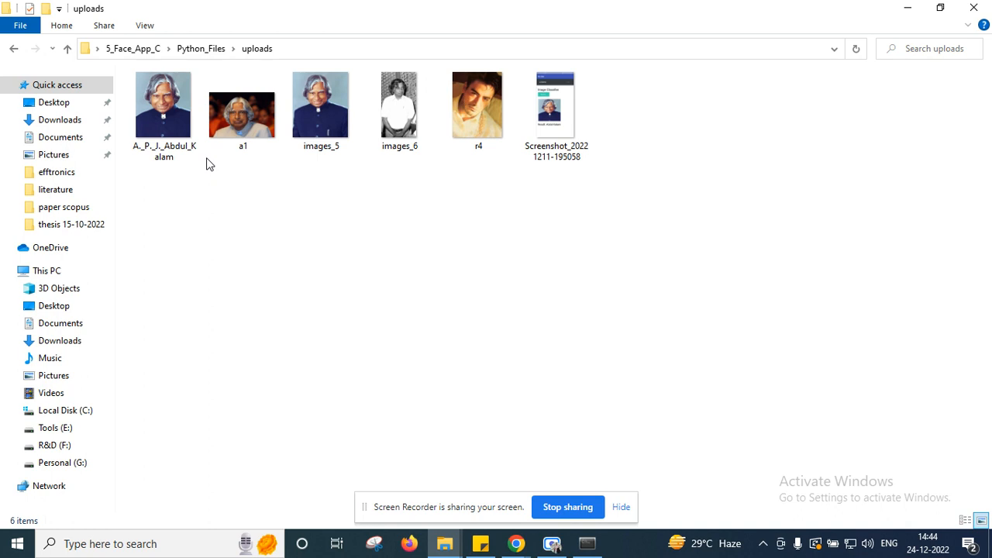
Go back to Python_Files via the breadcrumb and select the app script.
click(162, 104)
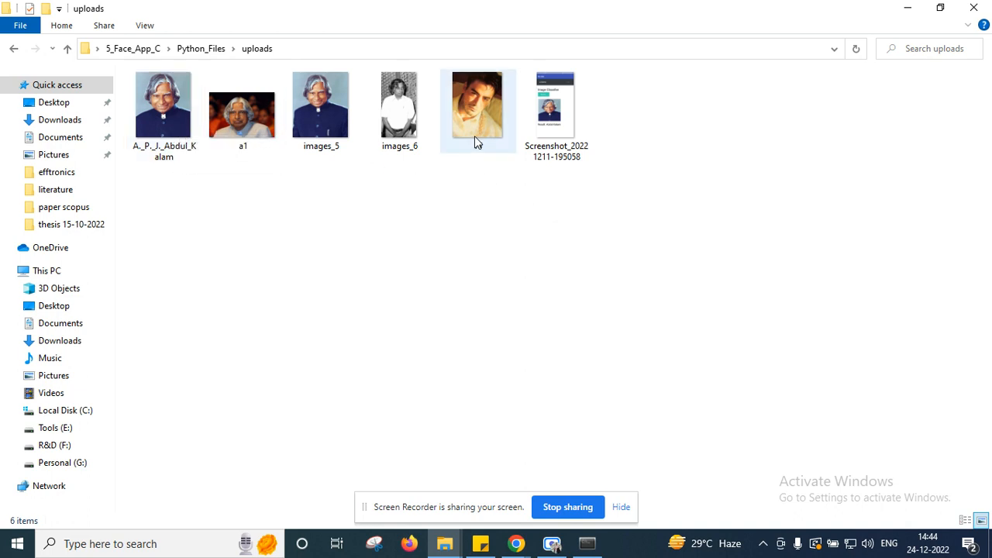
mouse_move(477, 124)
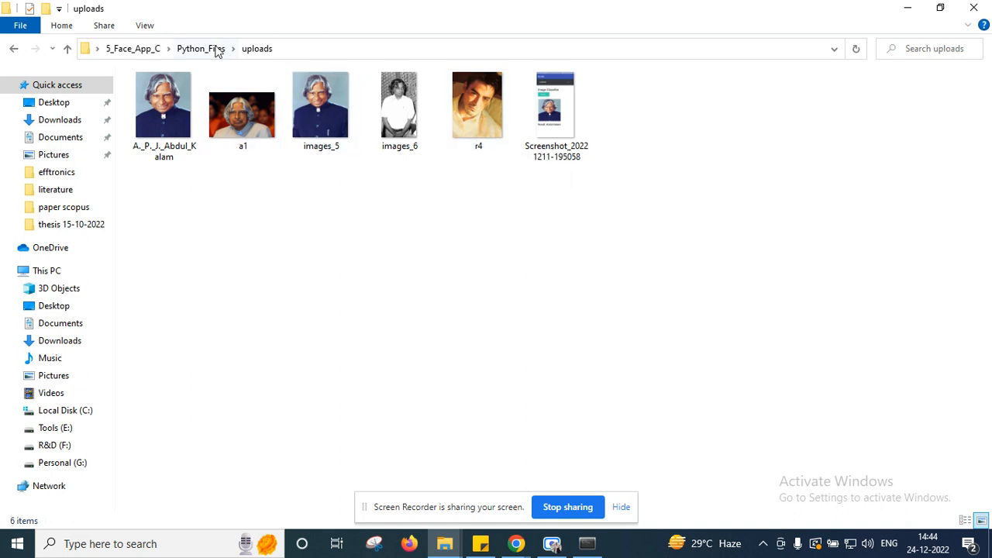
click(200, 48)
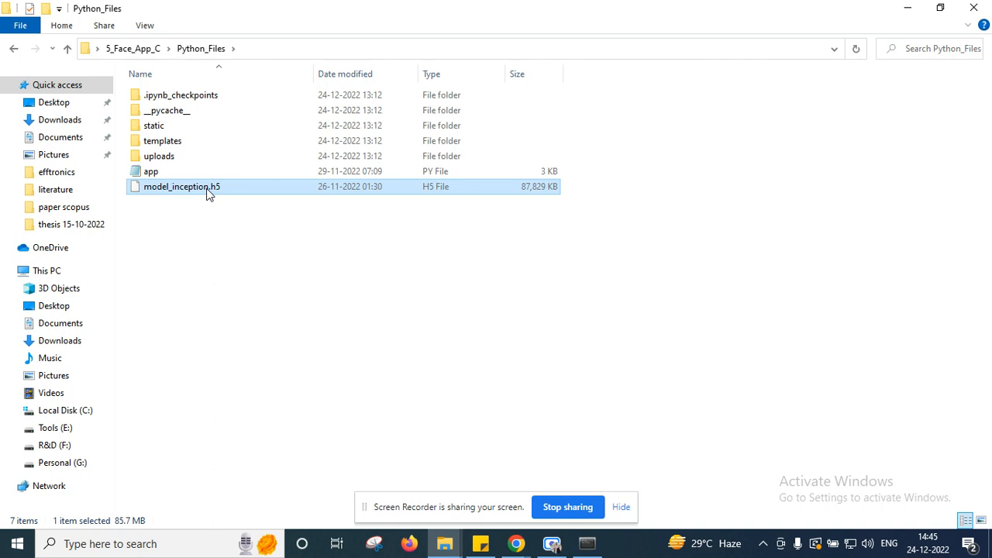
click(151, 172)
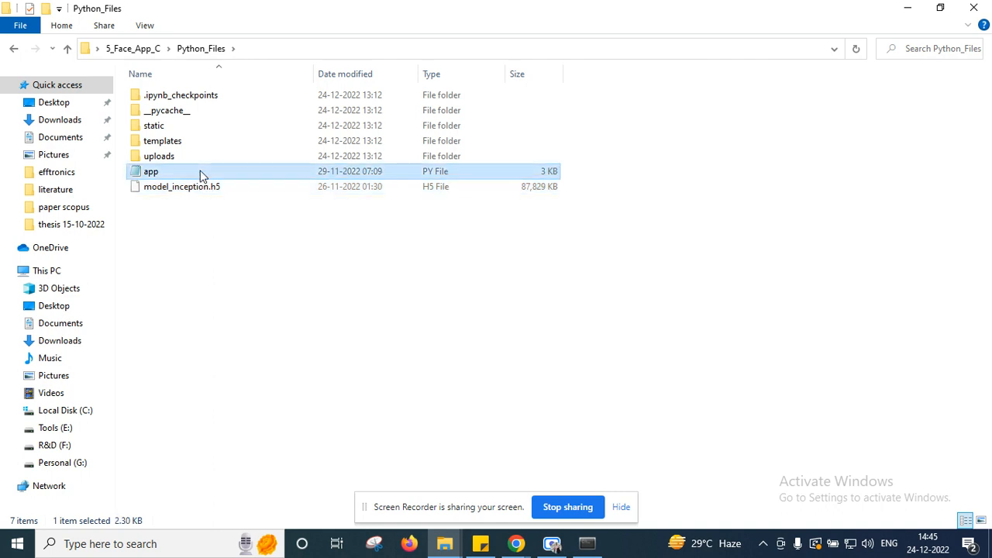
mouse_move(287, 176)
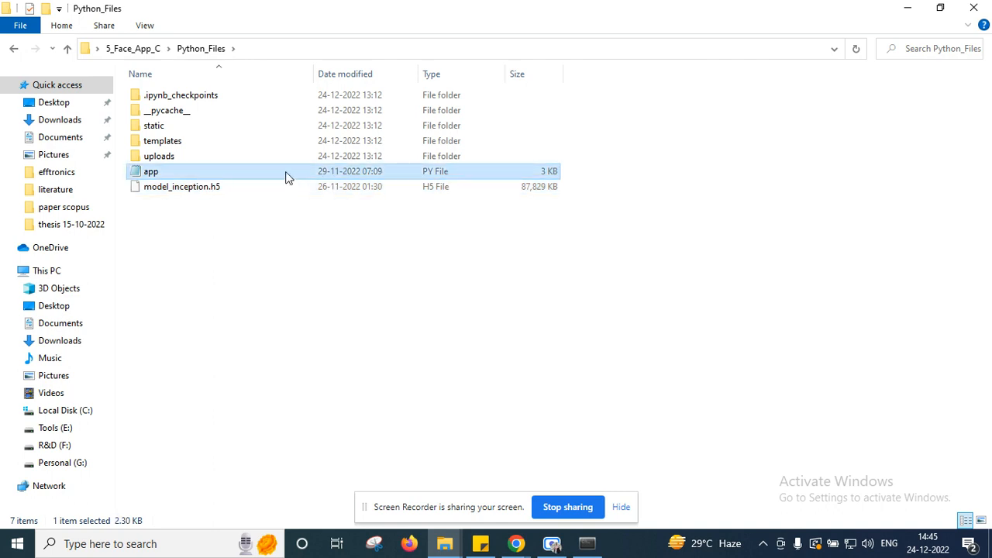
double_click(150, 171)
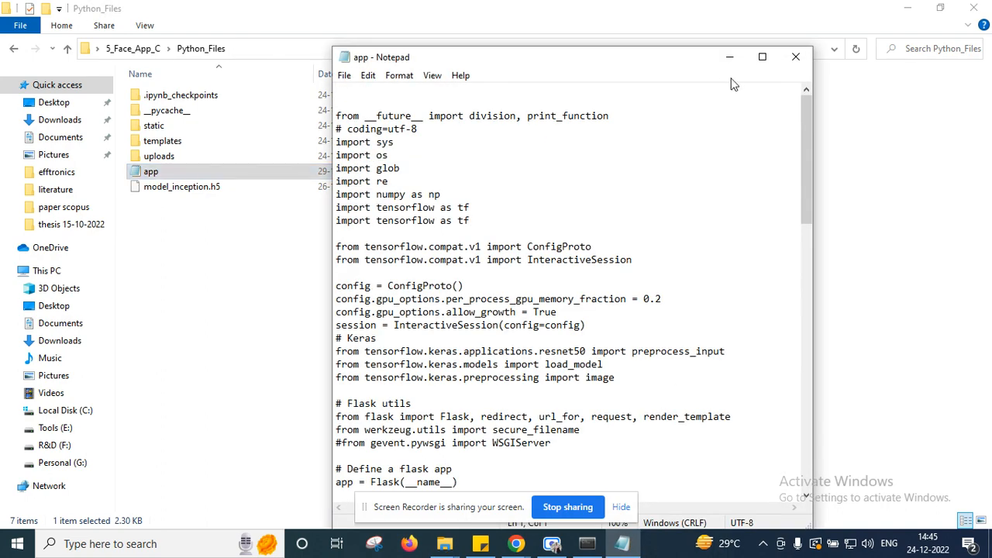
click(762, 57)
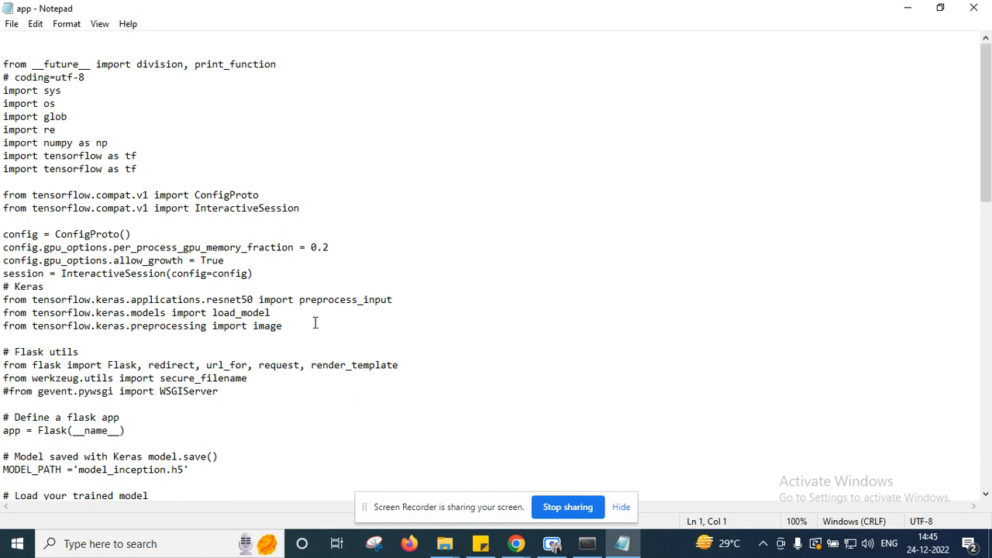
drag(3, 64, 281, 326)
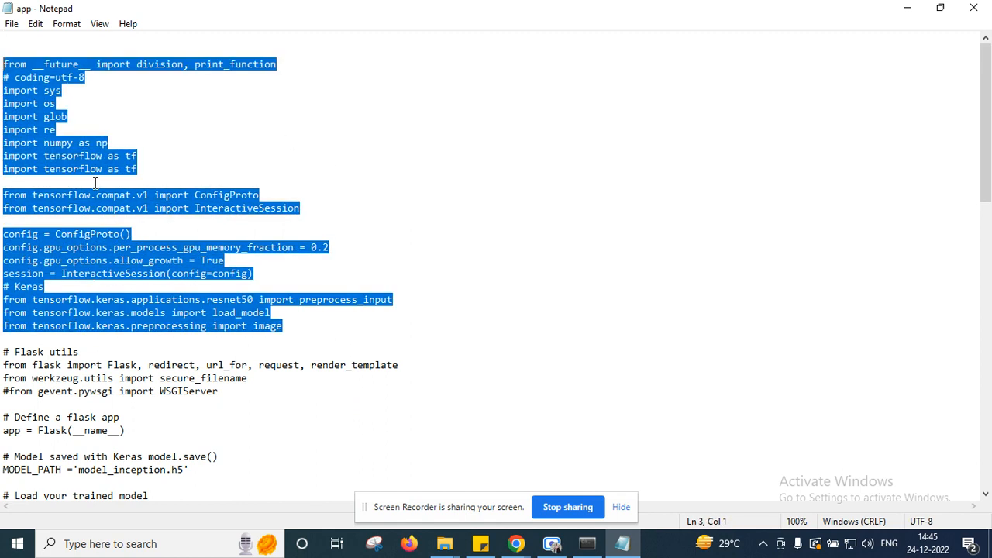
scroll(down, 3)
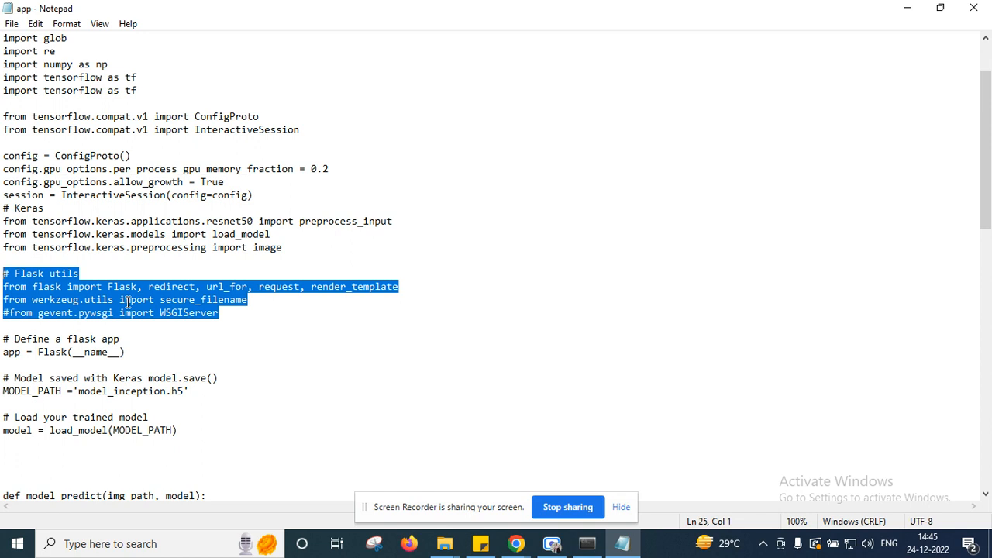
scroll(down, 3)
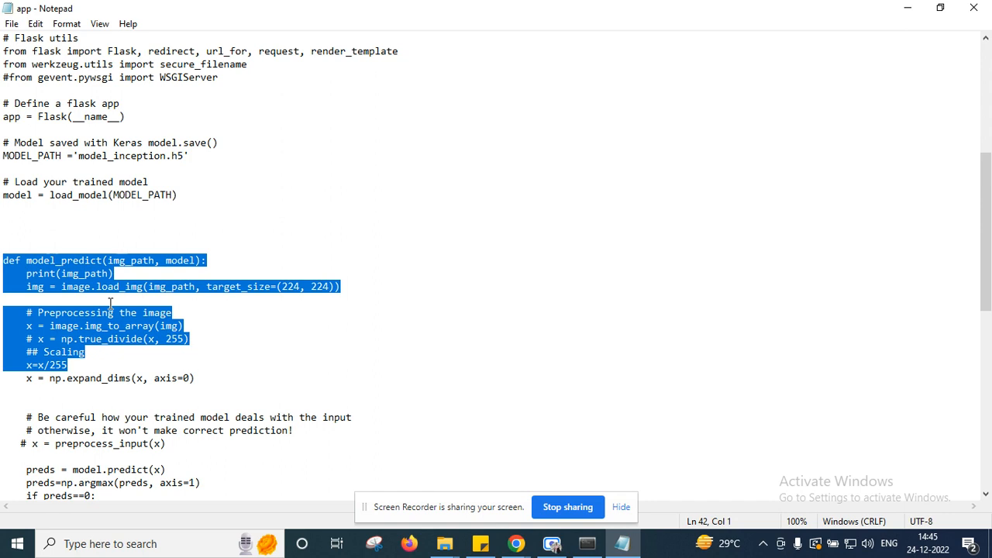
scroll(down, 3)
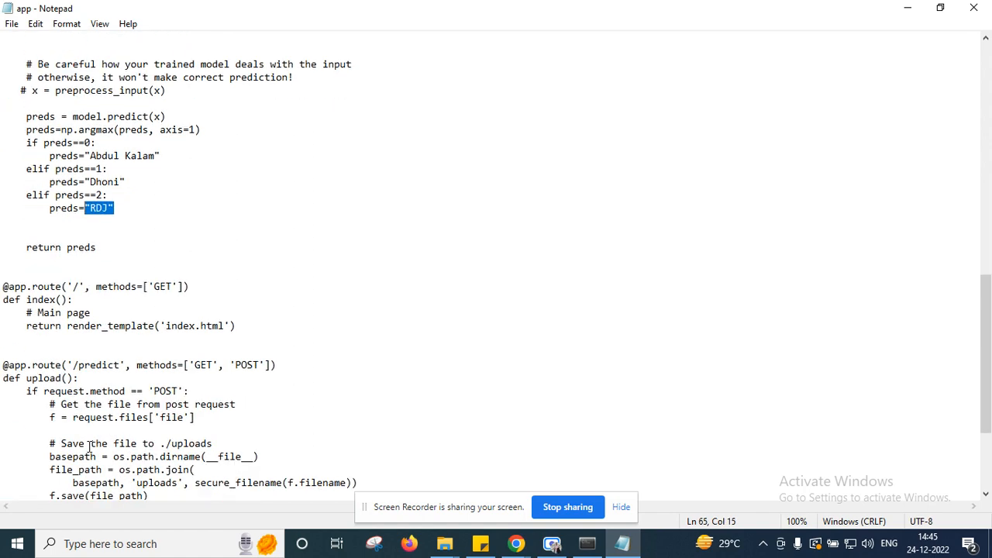
scroll(down, 3)
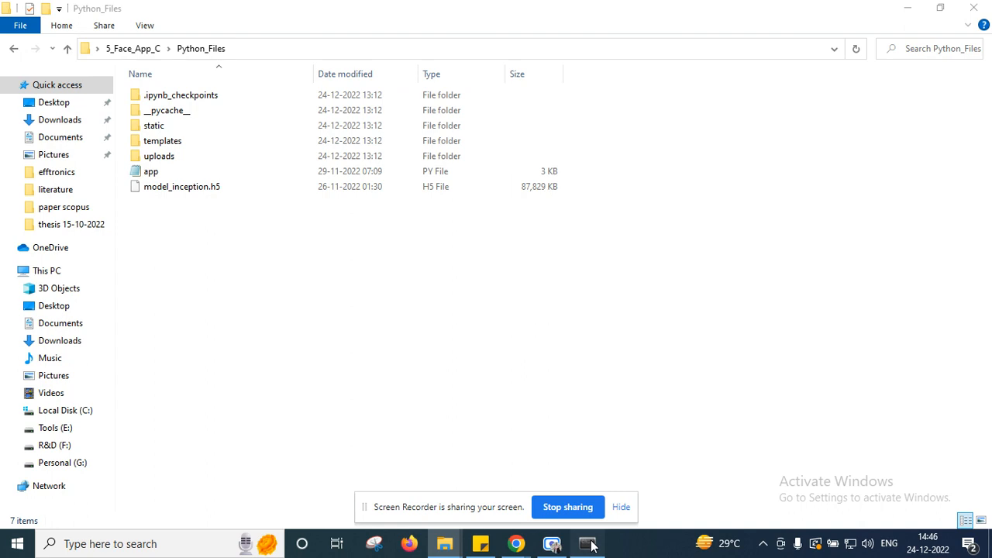
Change directory in Anaconda Prompt to the copied Python_Files folder path.
click(587, 543)
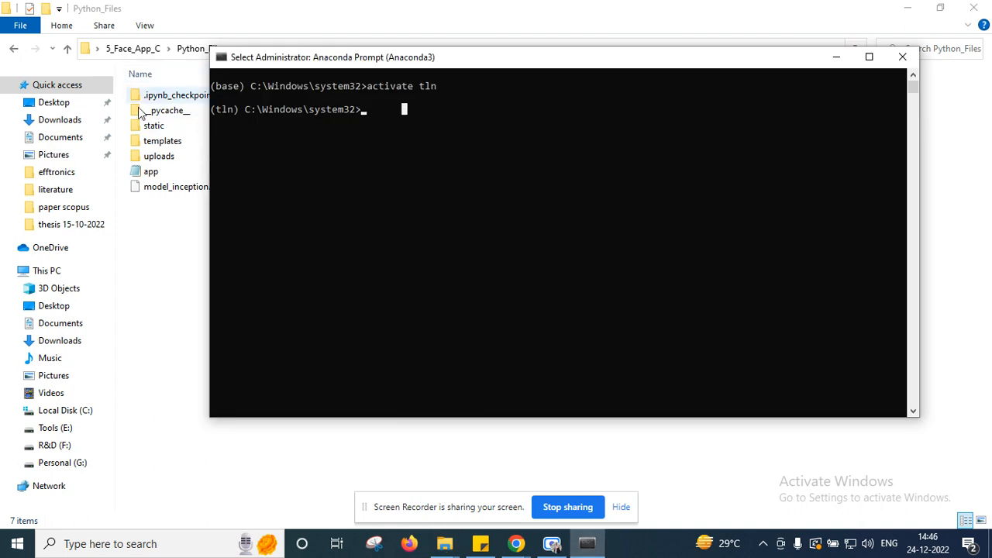
mouse_move(365, 145)
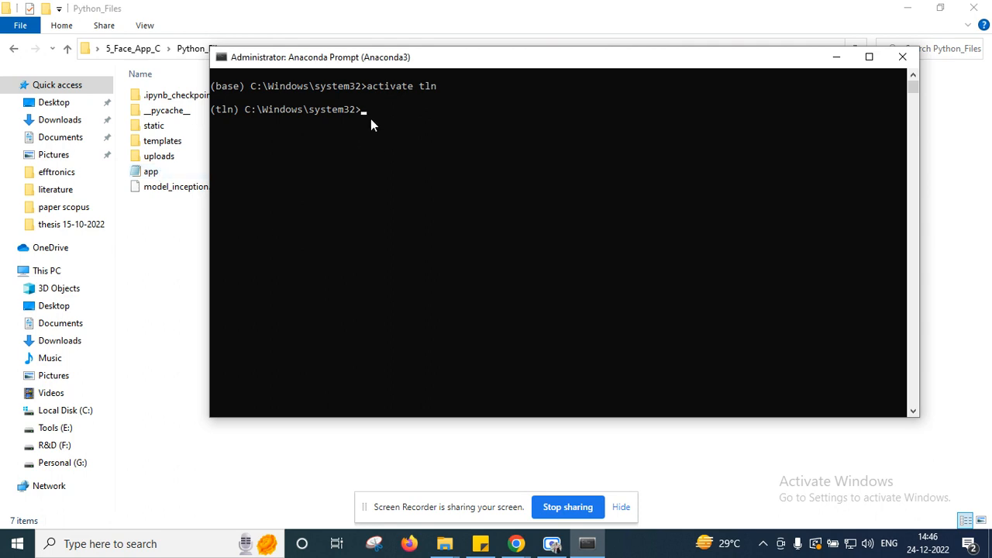
text(cd)
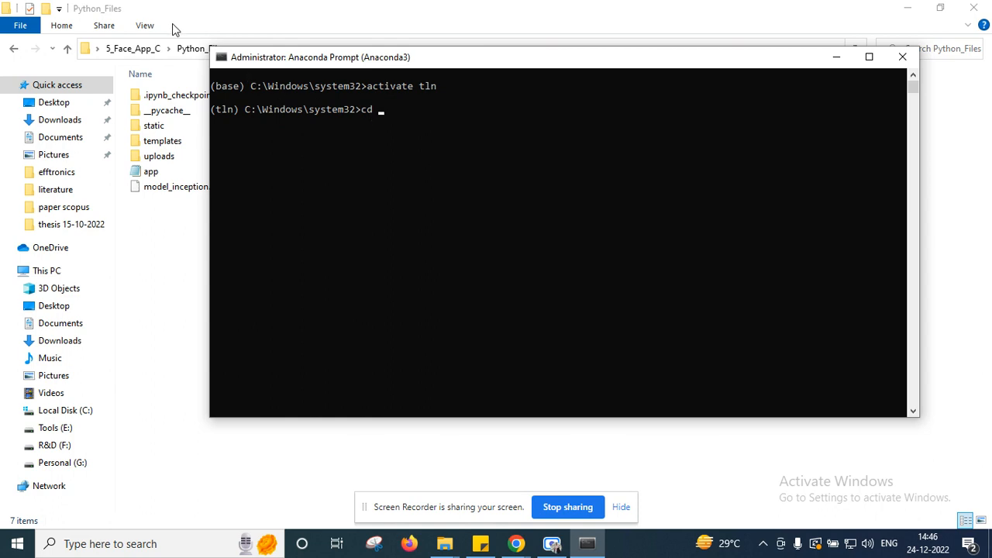
click(235, 49)
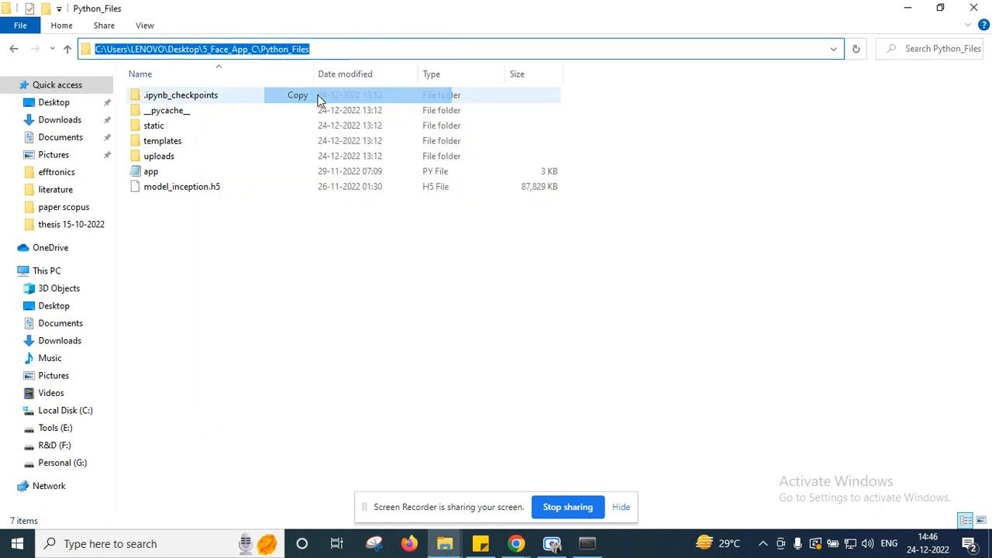
click(587, 543)
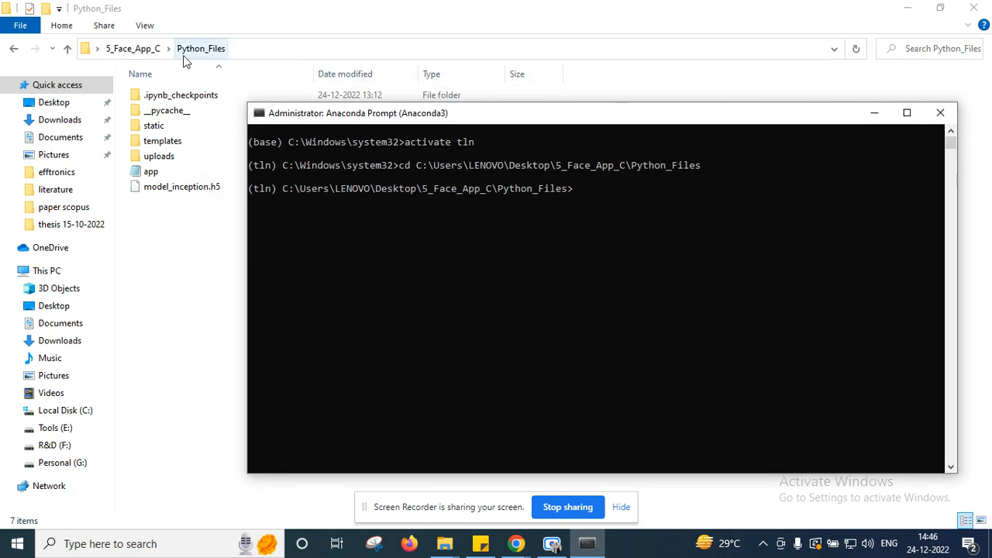
mouse_move(670, 235)
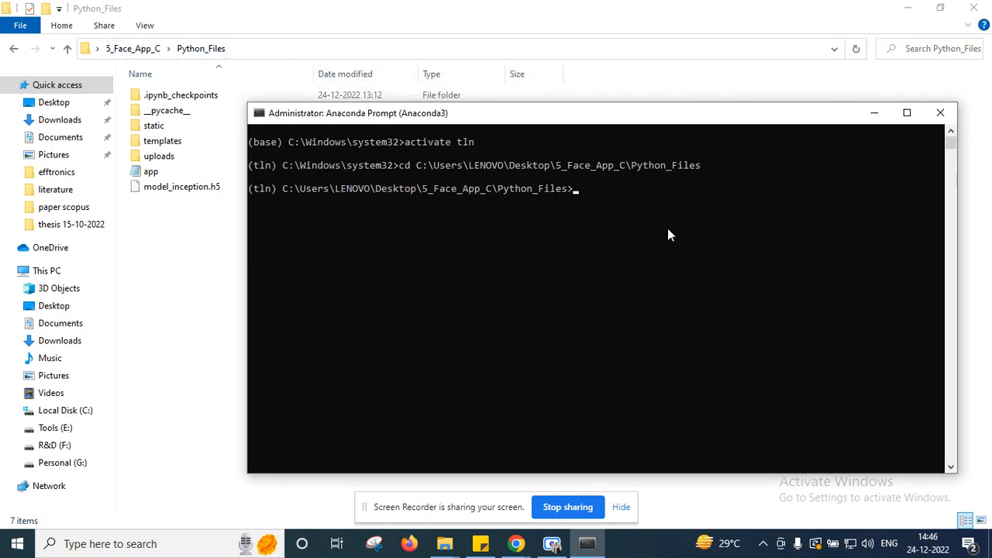
click(573, 189)
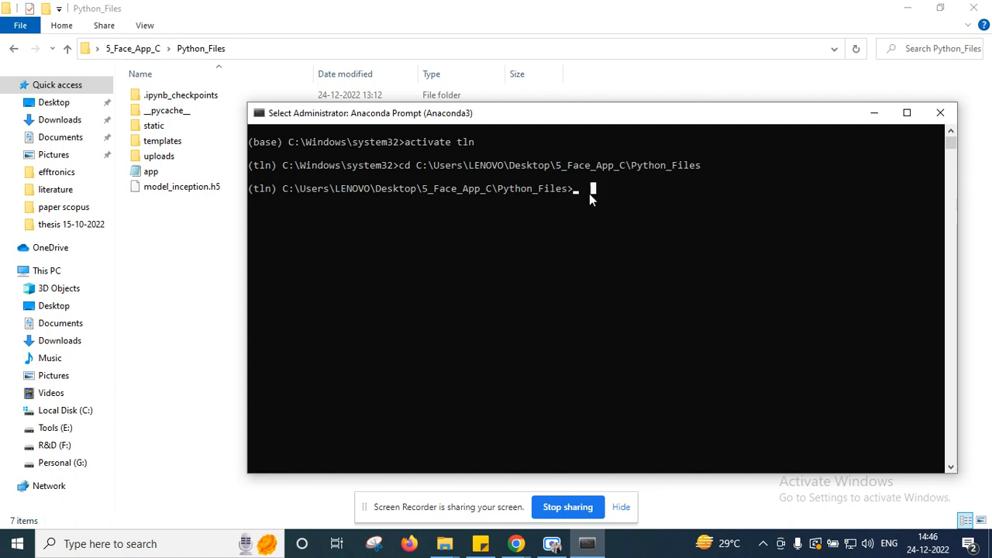
Start the Flask app with 'python app.py'.
click(150, 171)
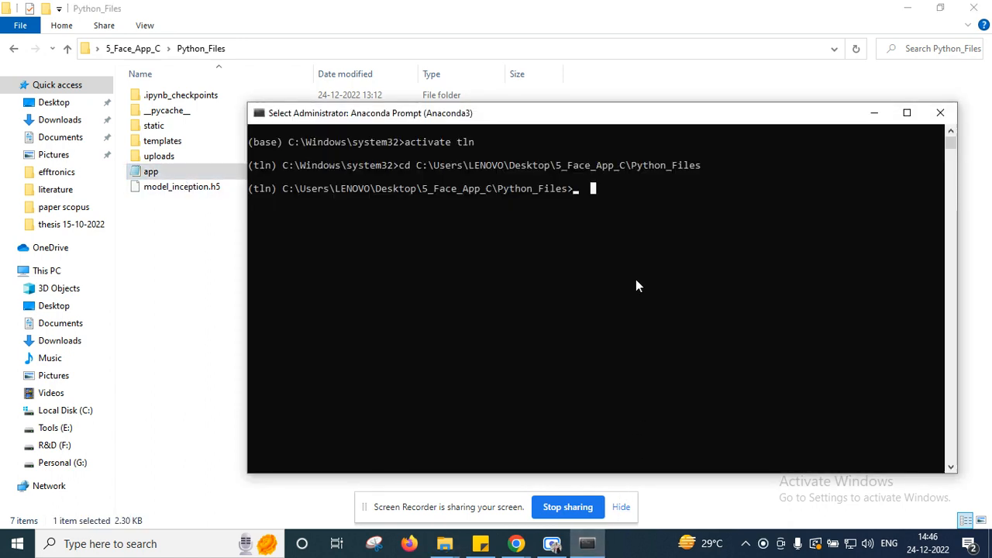
text(pyth)
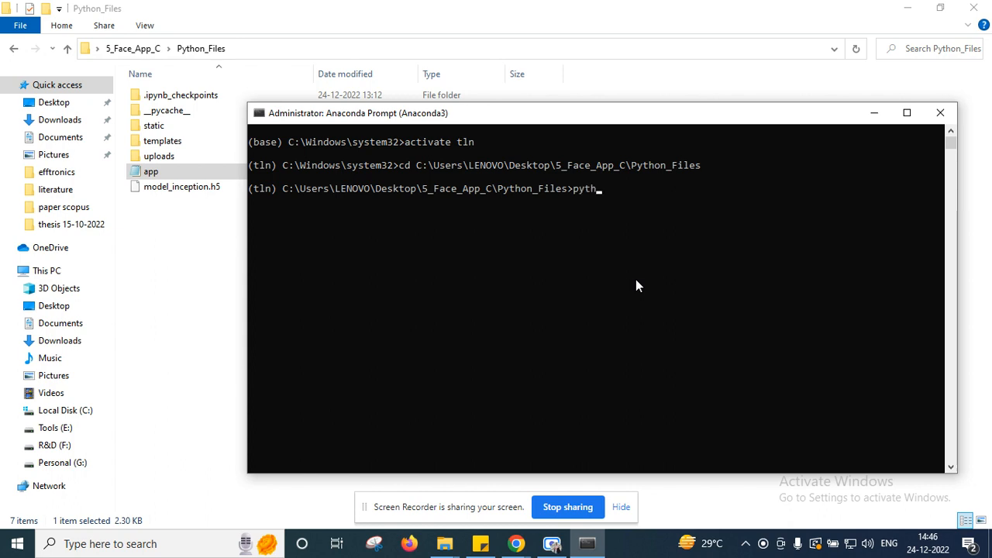
text(on app)
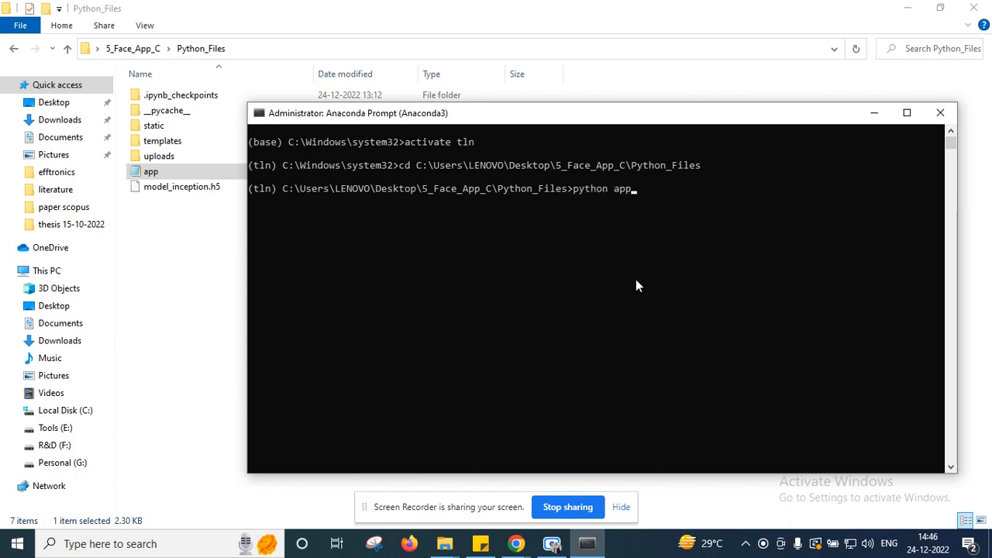
text(.py)
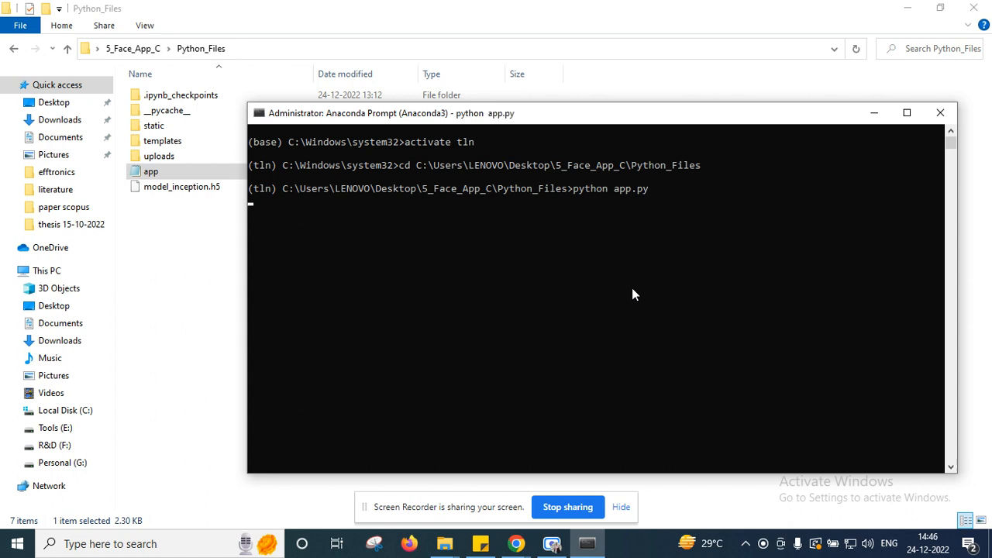
mouse_move(630, 297)
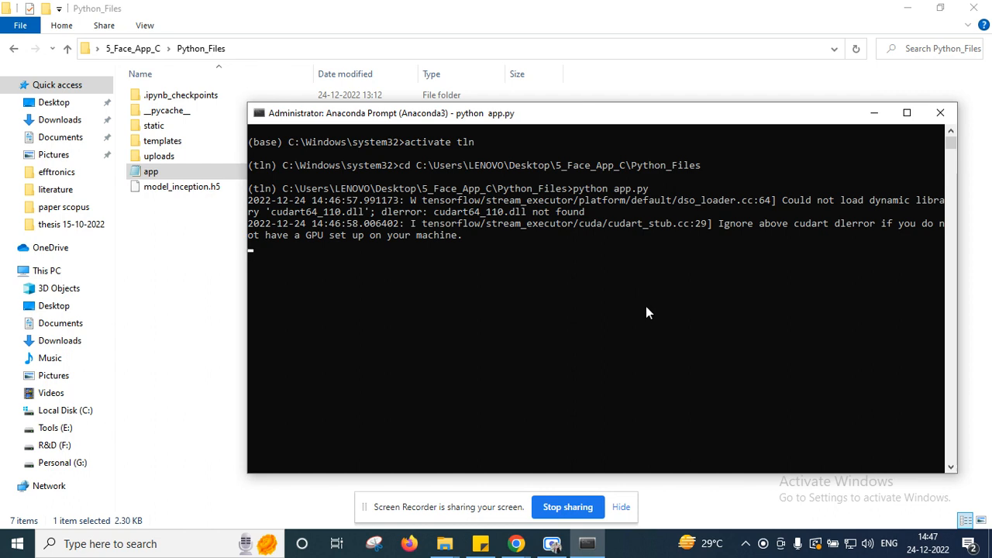
mouse_move(189, 245)
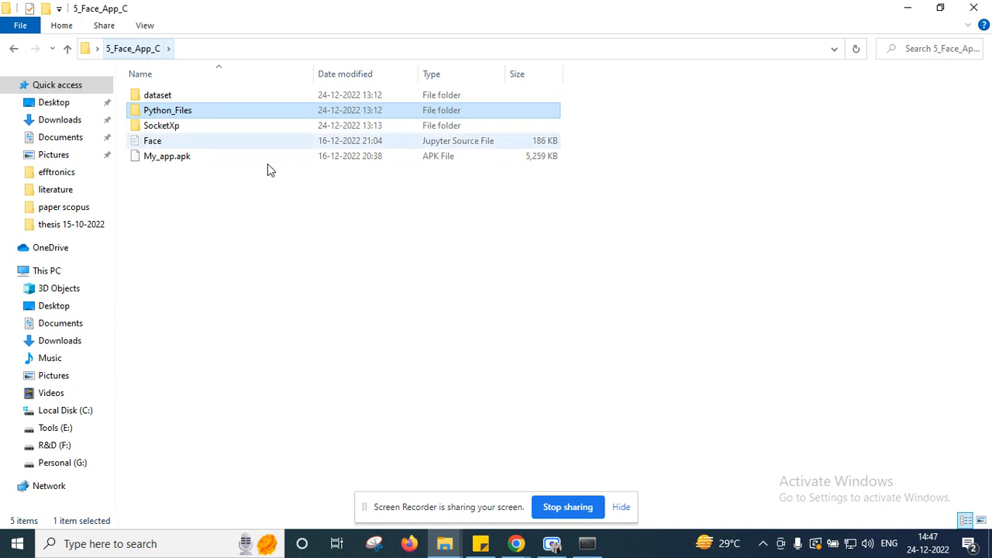
Restore the Anaconda Prompt window running app.py while TensorFlow loads.
click(587, 544)
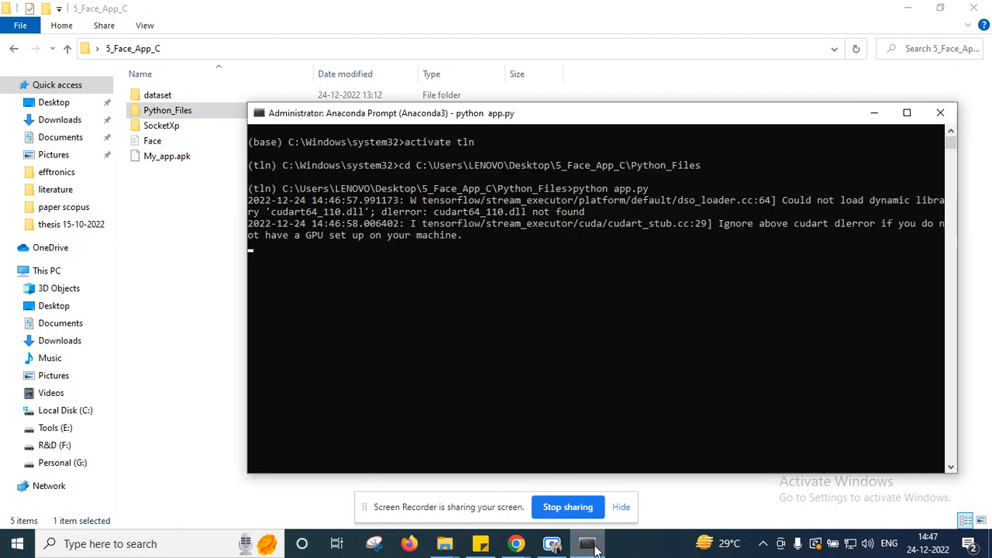
mouse_move(379, 335)
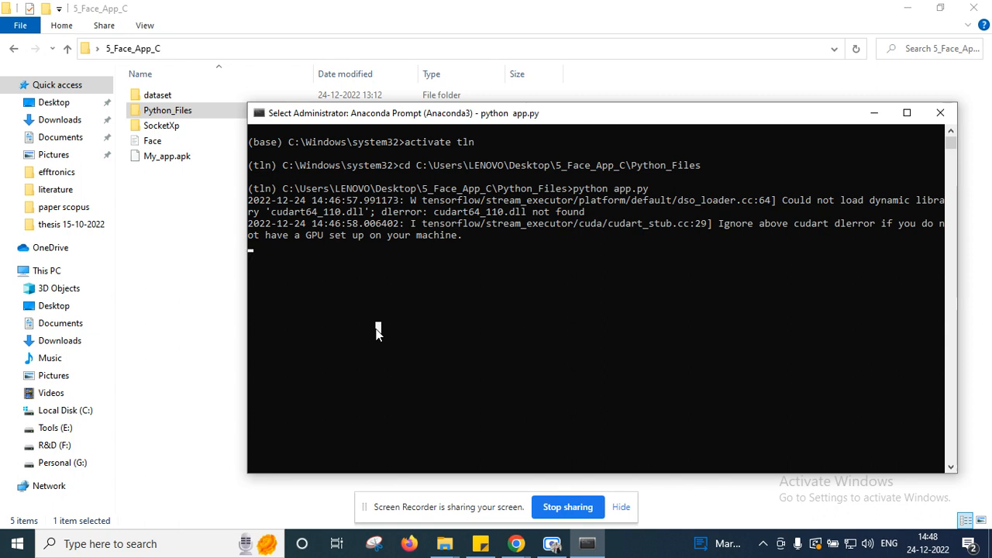
mouse_move(370, 510)
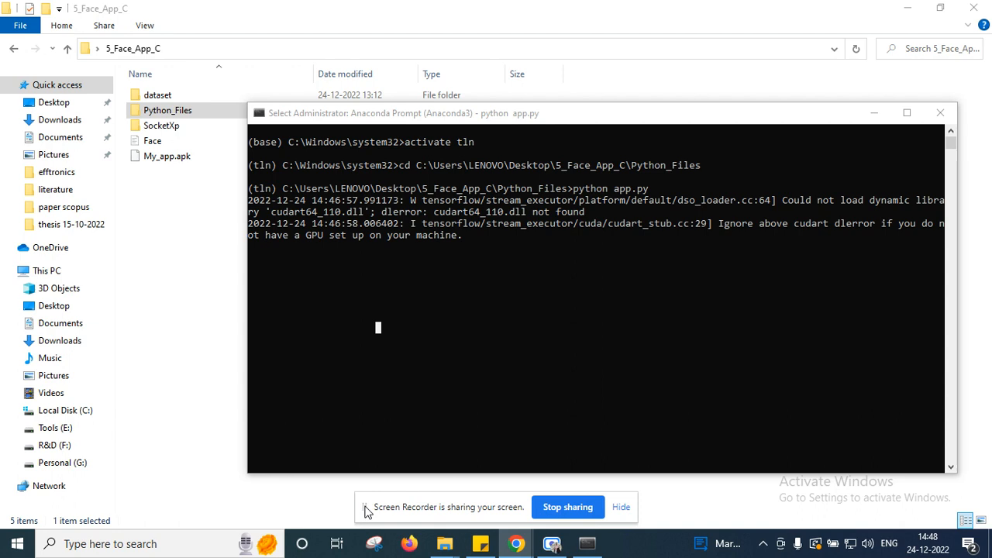
mouse_move(410, 333)
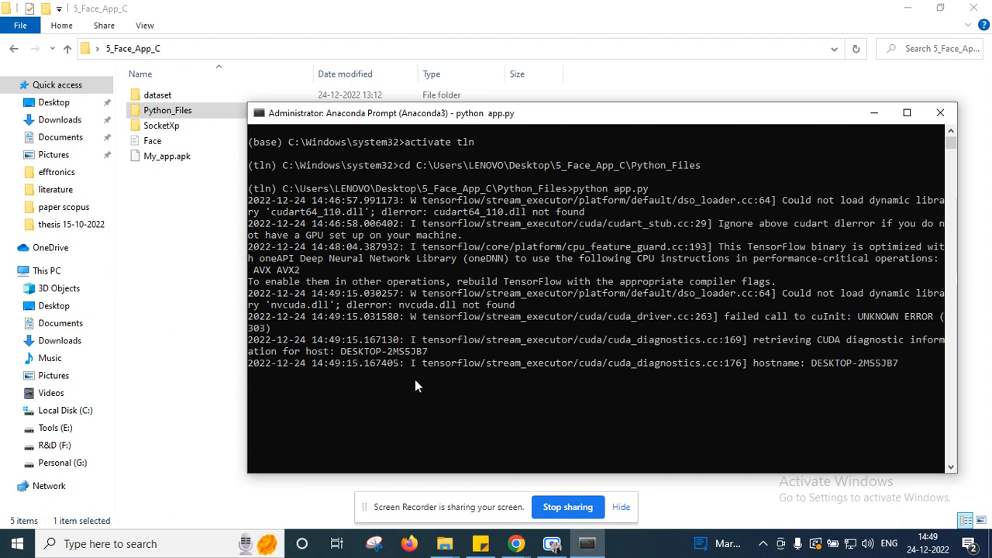
scroll(down, 3)
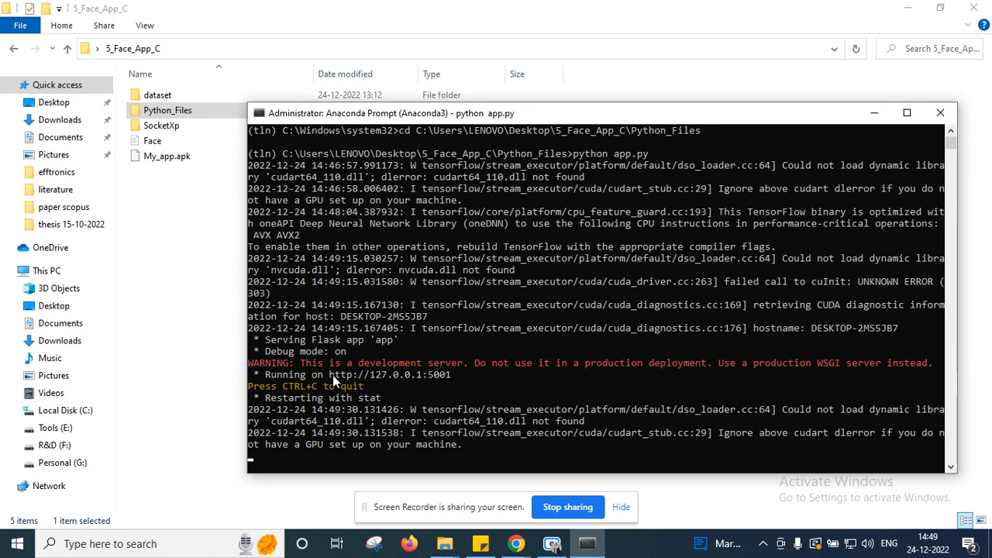
double_click(391, 374)
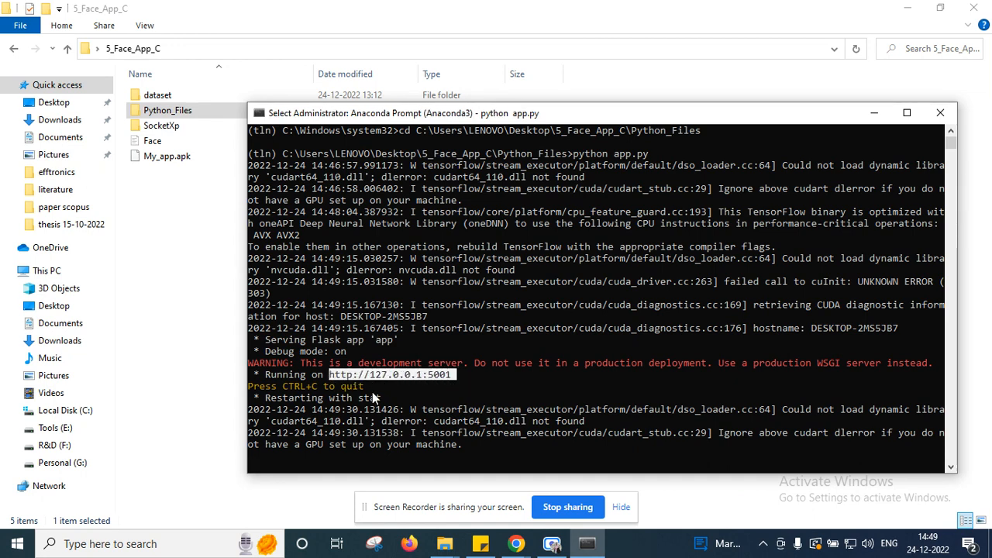
mouse_move(415, 407)
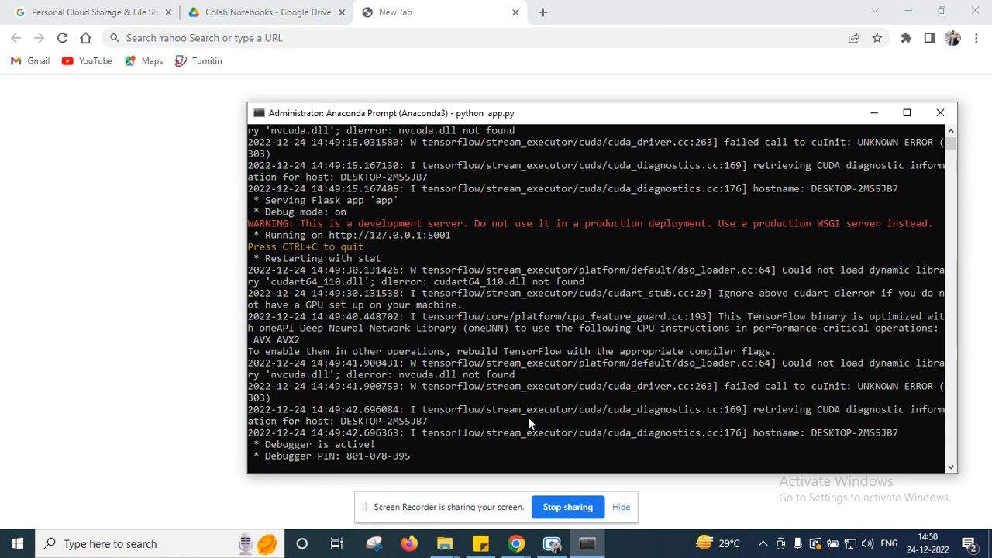
scroll(down, 3)
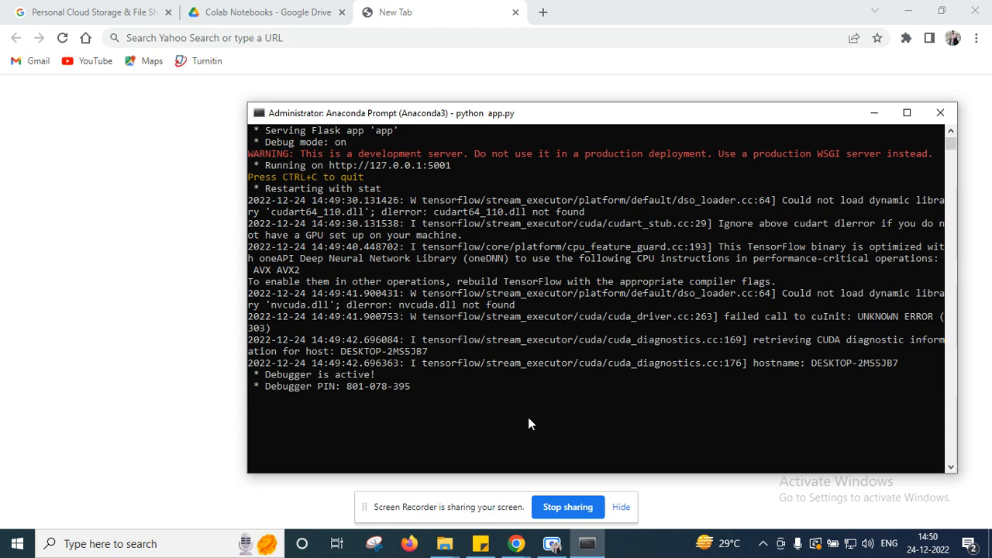
mouse_move(309, 64)
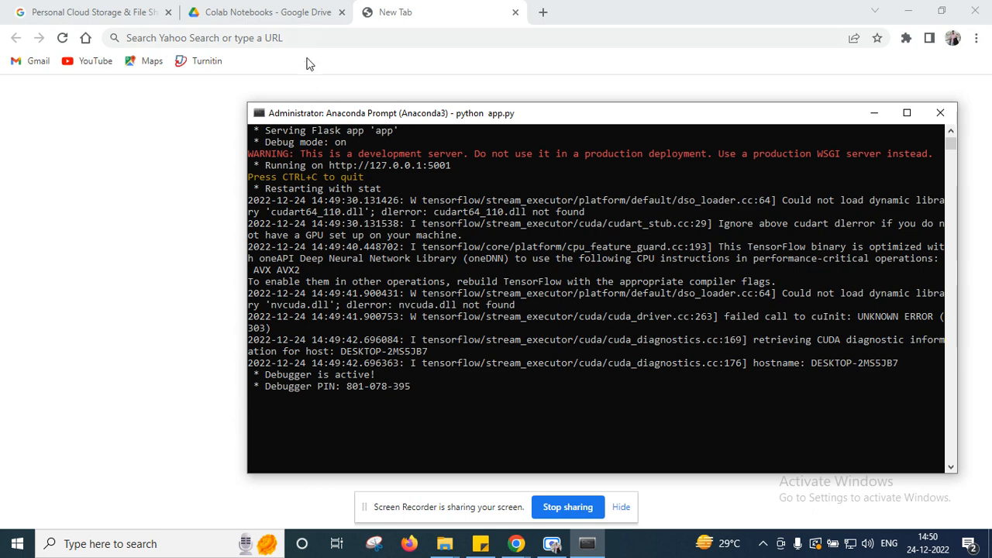
text(http://127.0.0.1:5001)
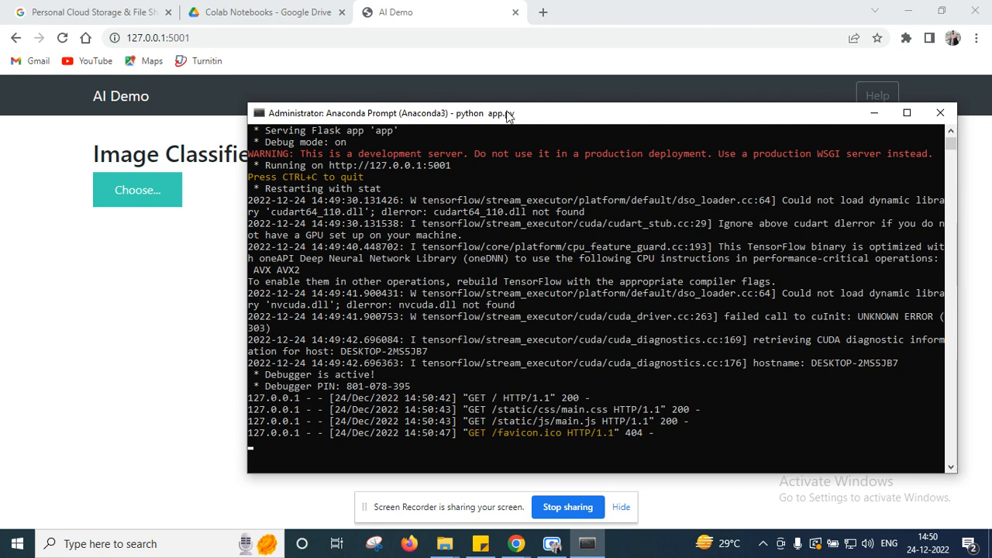
drag(508, 113, 694, 160)
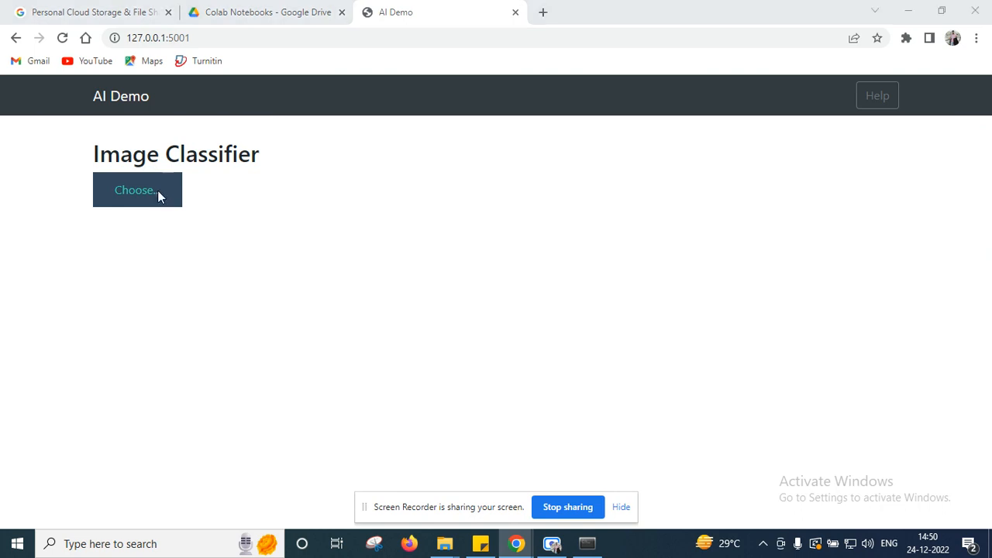
Upload the Abdul Kalam photo from Desktop\5_Face_App_C\Python_Files and click Predict!
click(137, 190)
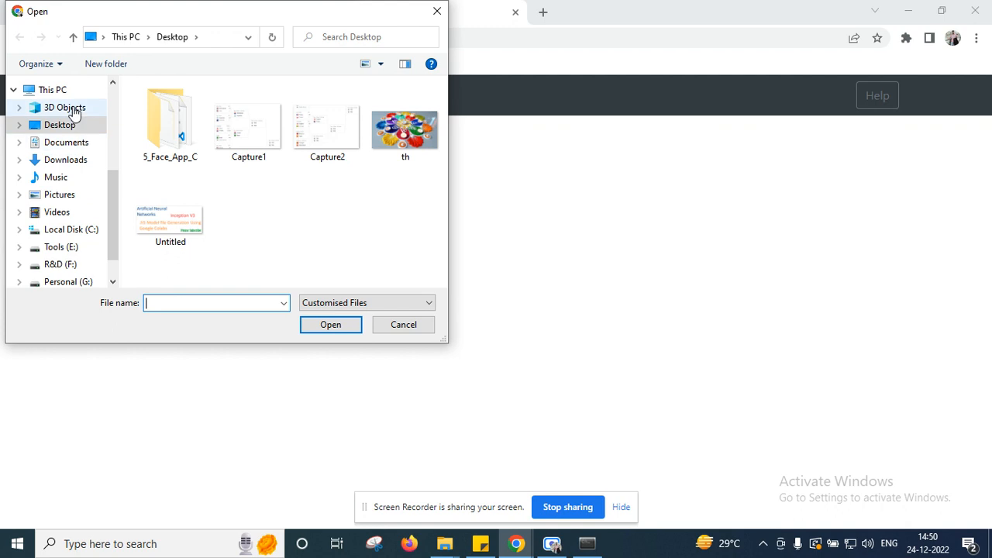
click(64, 107)
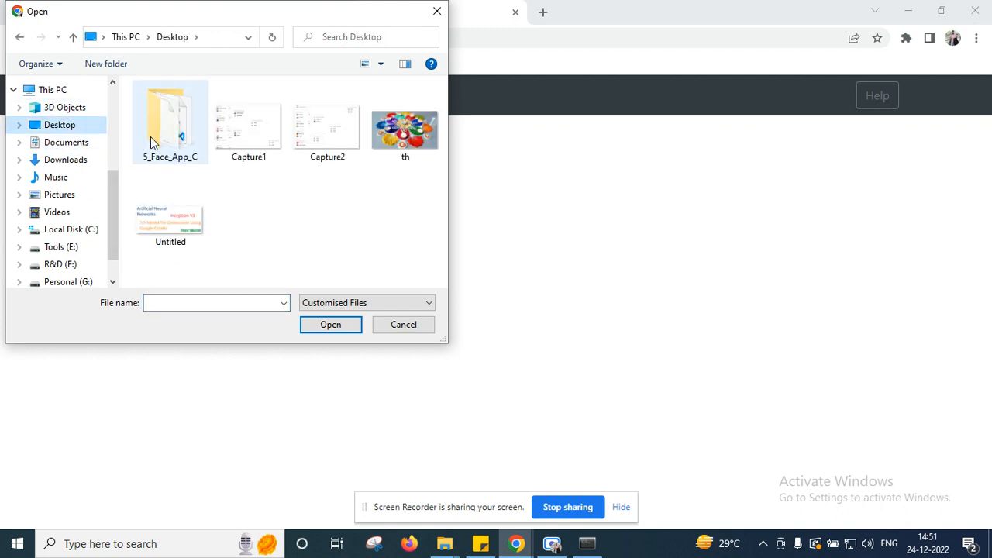
double_click(170, 122)
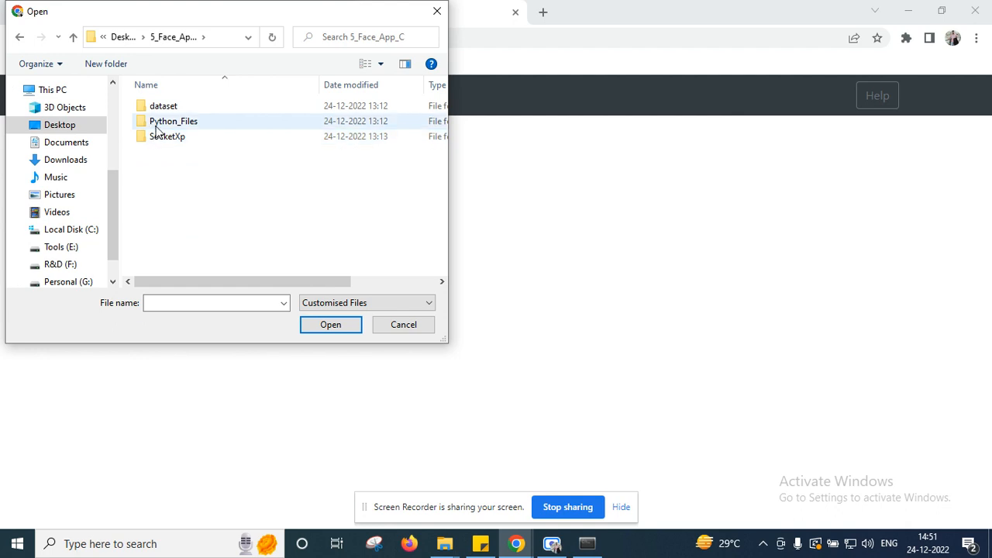
double_click(173, 121)
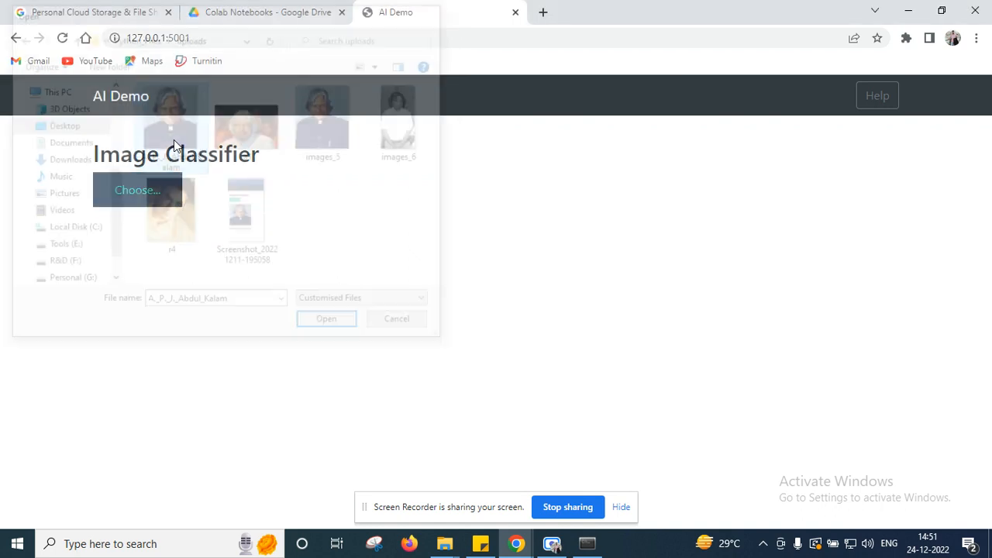
click(325, 319)
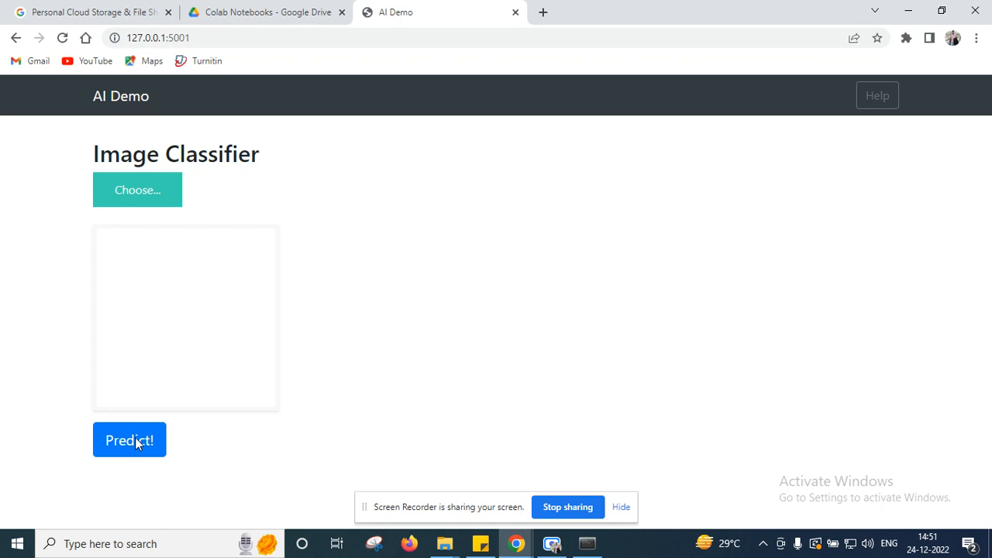
click(137, 190)
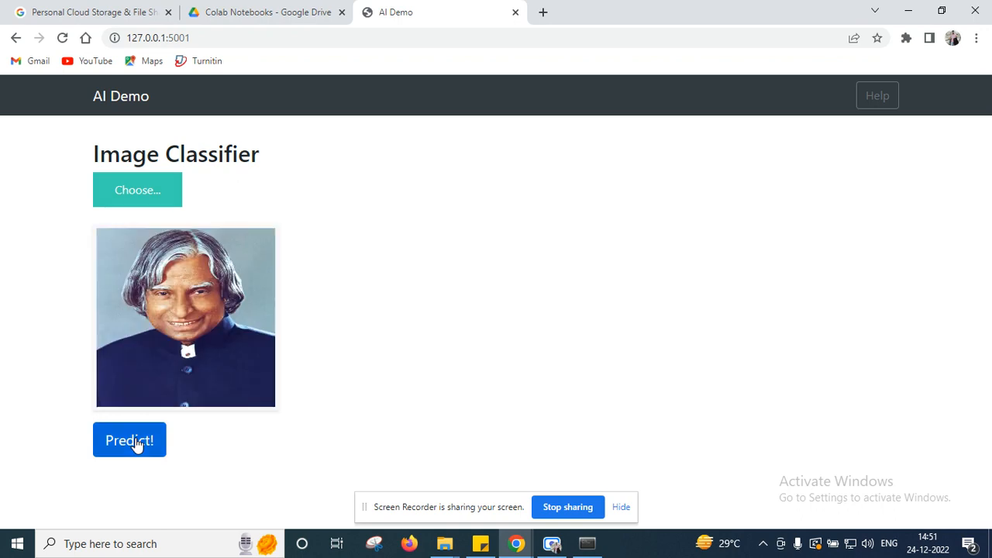
click(130, 439)
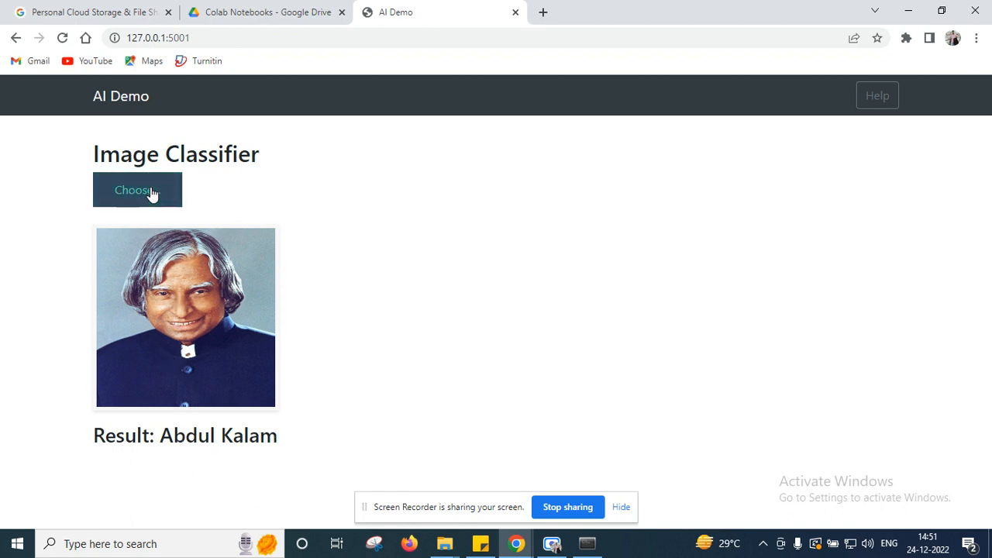
Choose the RDJ face photo and run Predict! on it.
click(138, 189)
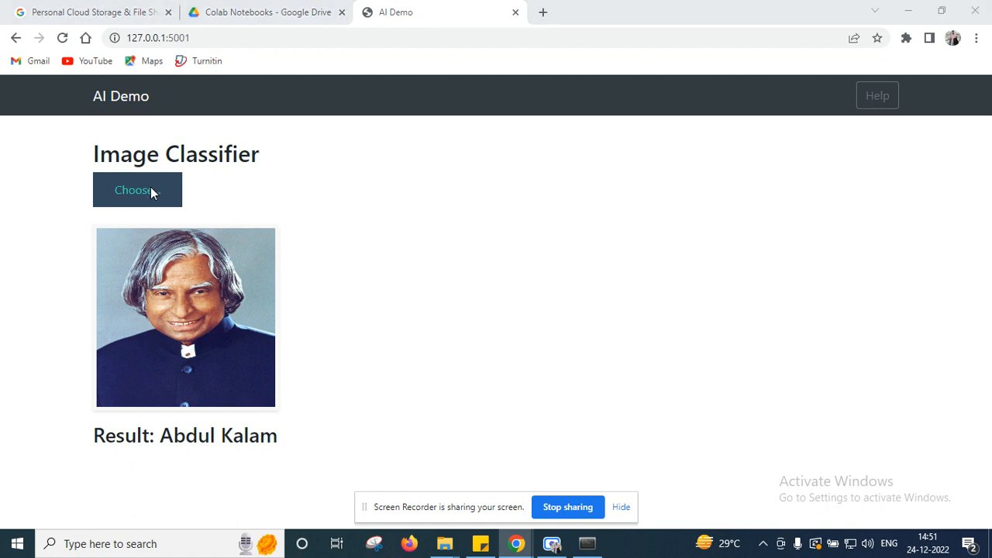
click(138, 190)
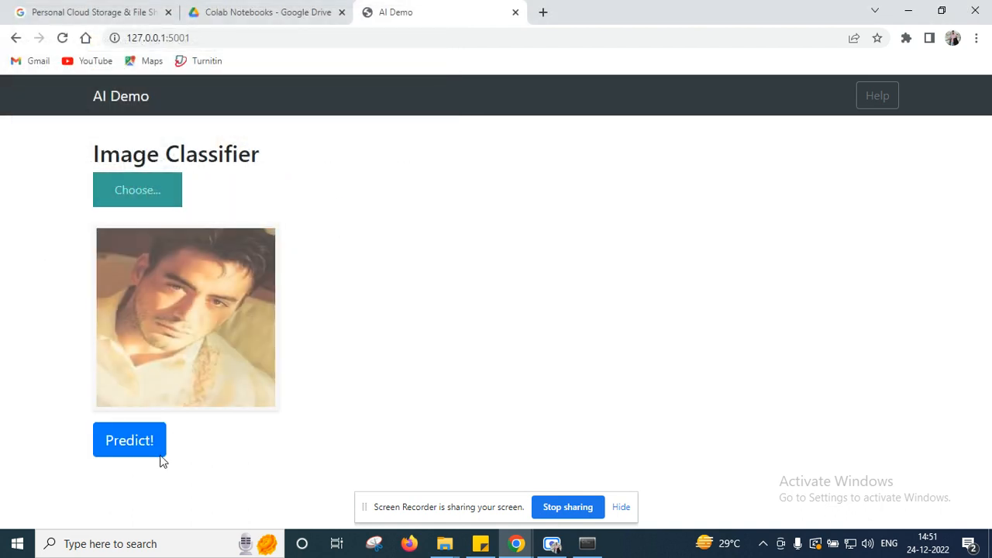
click(129, 441)
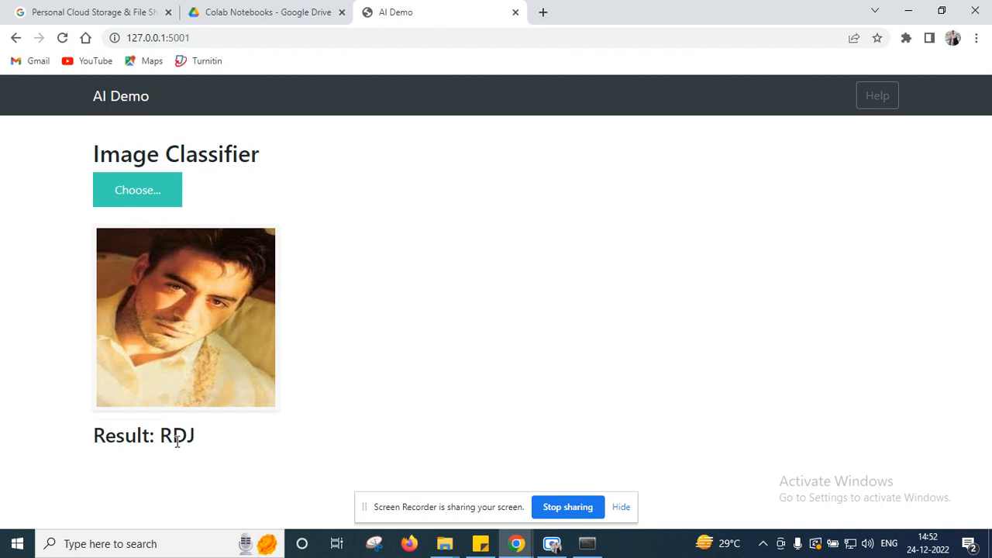
mouse_move(496, 483)
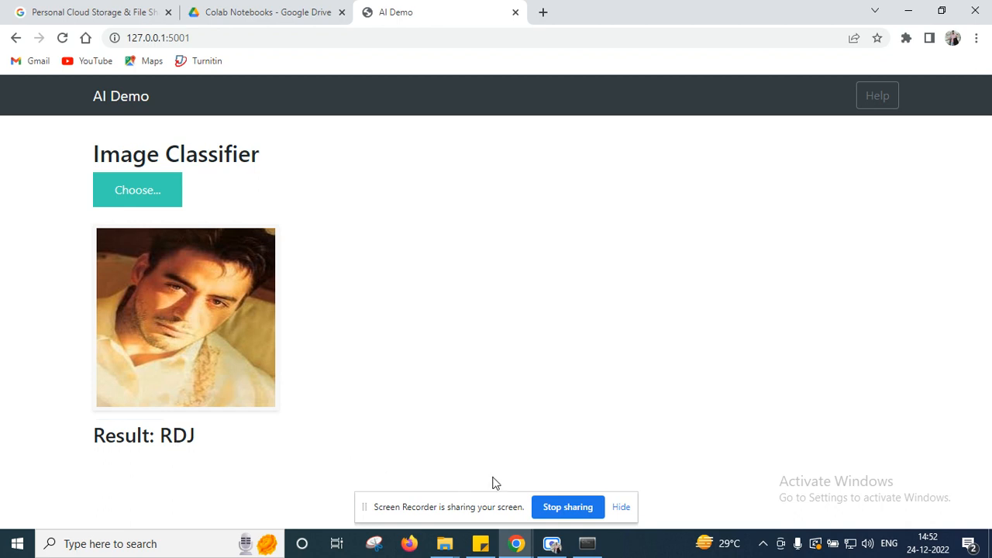